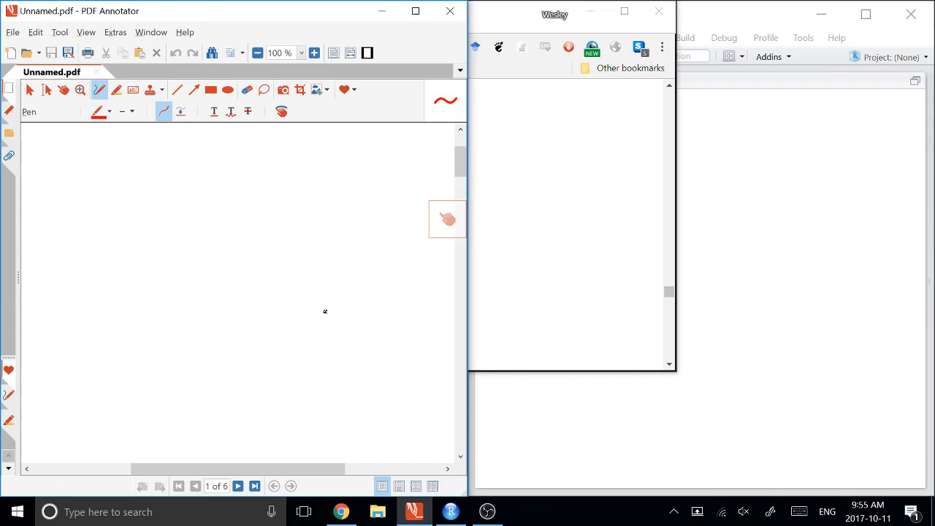
- Draw the axis and bell curve on page 1 with the mean μ marked
{"action": "left_click_drag", "start_coordinate": [125, 279], "coordinate": [395, 283]}
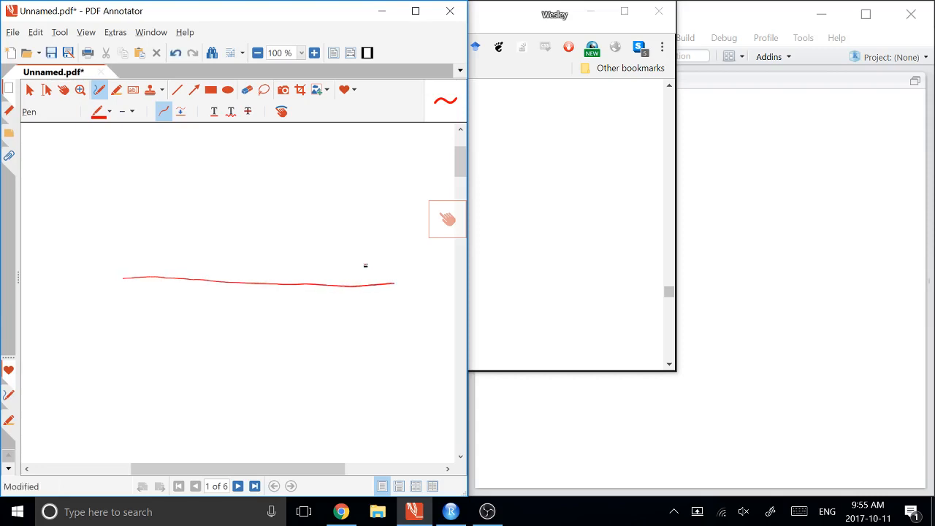
{"action": "left_click_drag", "start_coordinate": [125, 281], "coordinate": [371, 266]}
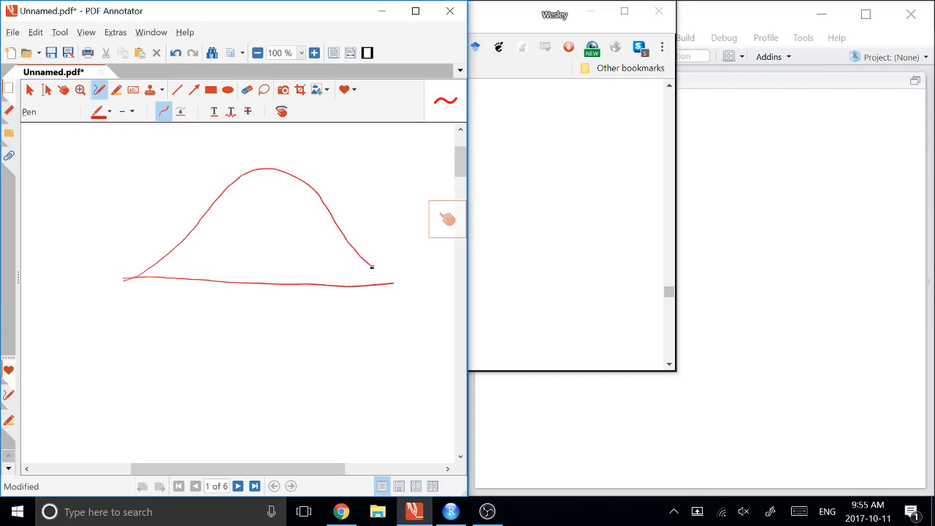
{"action": "left_click_drag", "start_coordinate": [268, 276], "coordinate": [272, 294]}
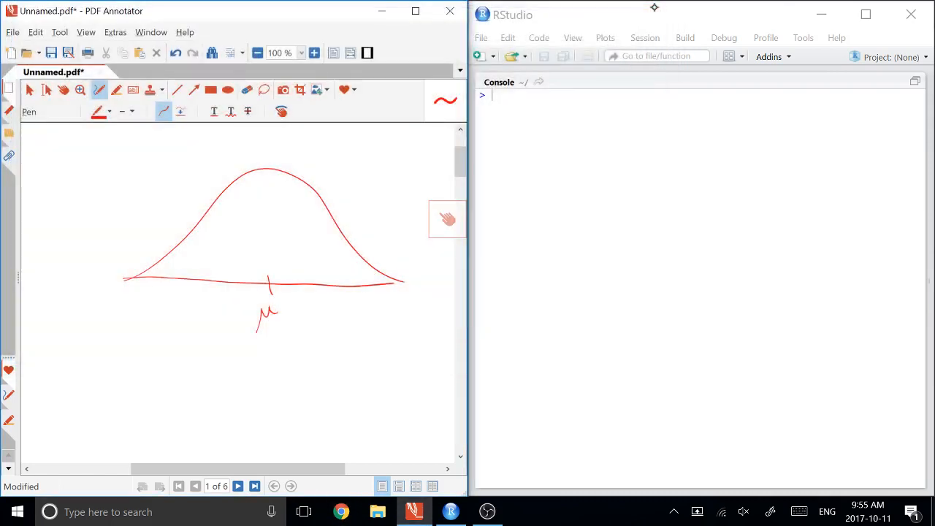
- Add a Z0 cut-off line right of the mean and shade the tail beyond it
{"action": "left_click_drag", "start_coordinate": [322, 195], "coordinate": [321, 298]}
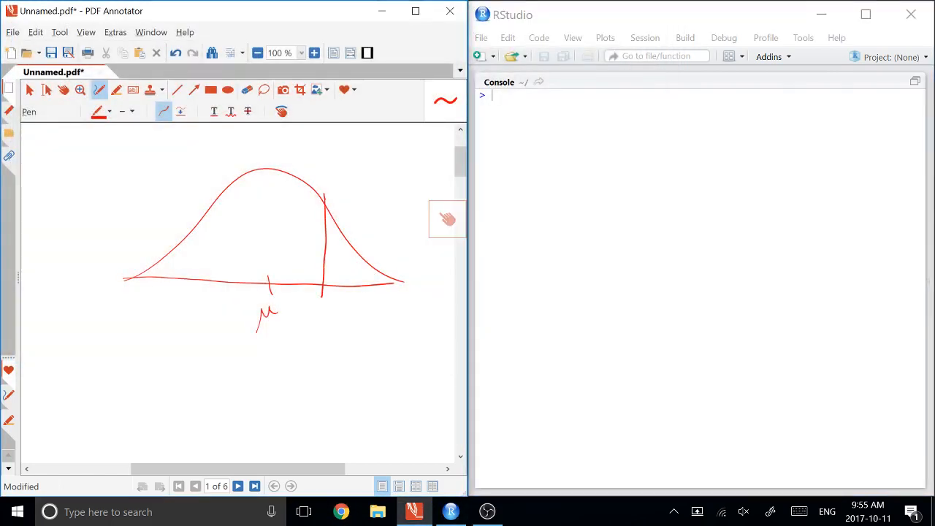
{"action": "left_click_drag", "start_coordinate": [310, 307], "coordinate": [344, 332]}
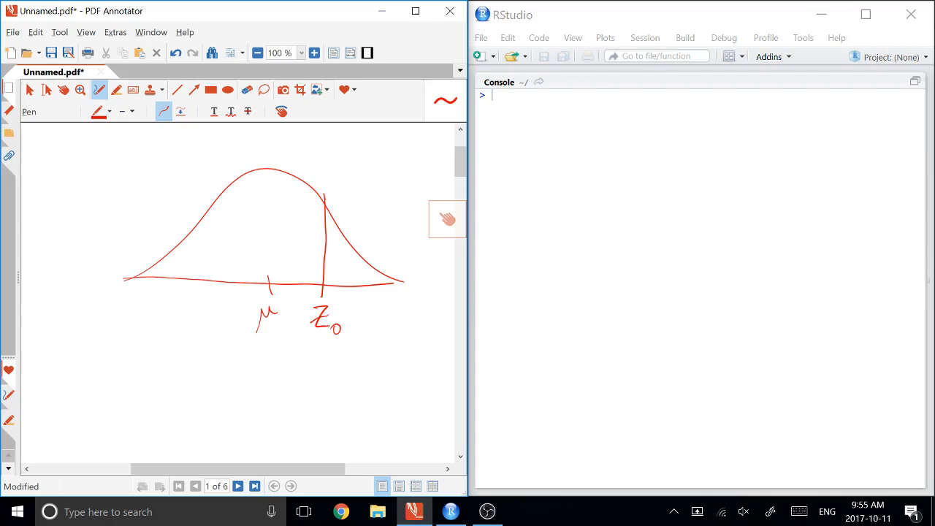
{"action": "left_click_drag", "start_coordinate": [328, 234], "coordinate": [350, 277]}
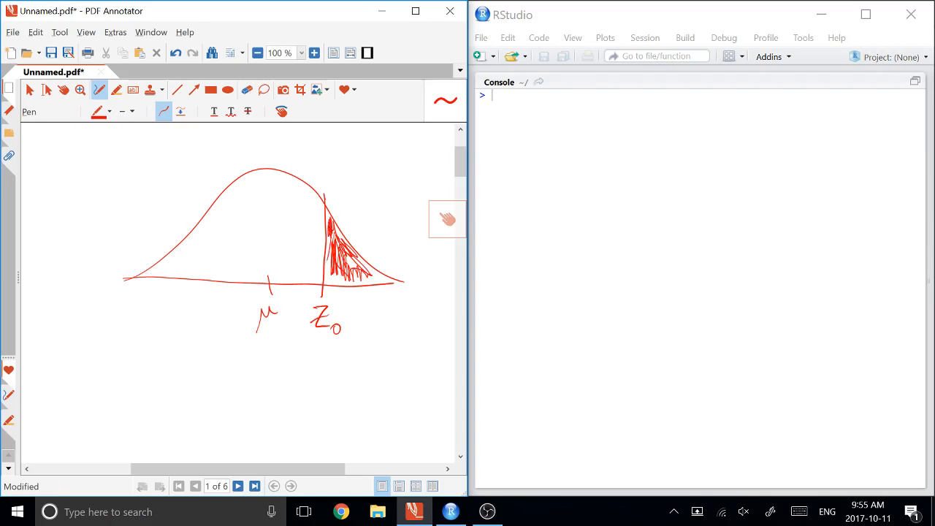
{"action": "left_click_drag", "start_coordinate": [325, 256], "coordinate": [402, 281]}
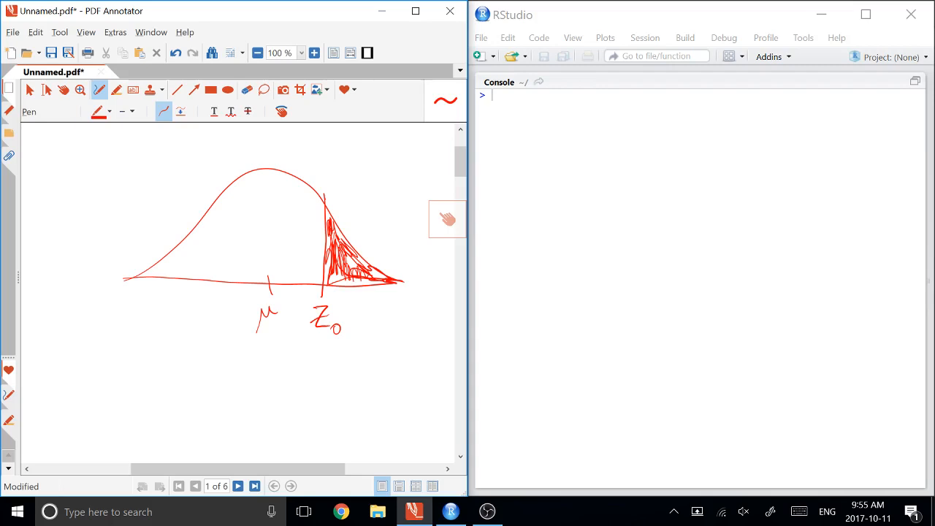
- Handwrite μ = 0 and σ = 1 at the lower left of the page
{"action": "left_click_drag", "start_coordinate": [81, 398], "coordinate": [89, 420]}
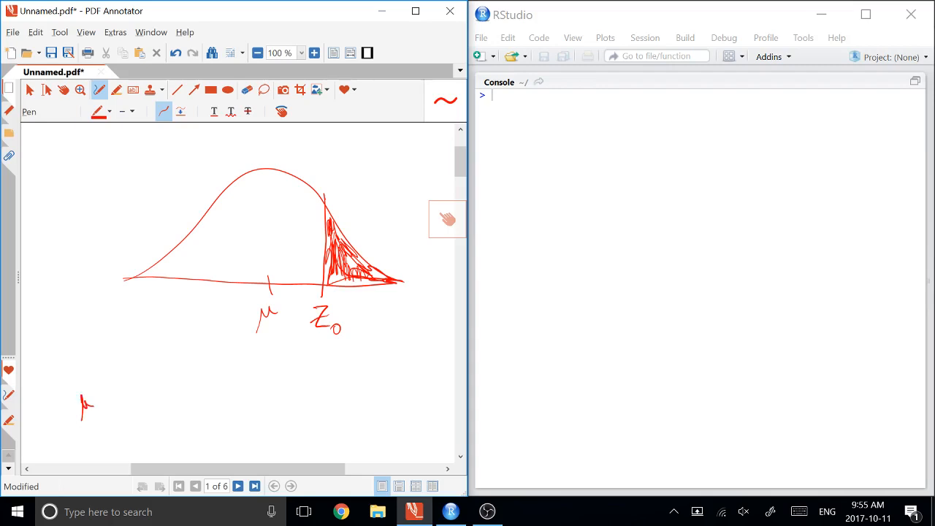
{"action": "left_click_drag", "start_coordinate": [95, 398], "coordinate": [132, 391]}
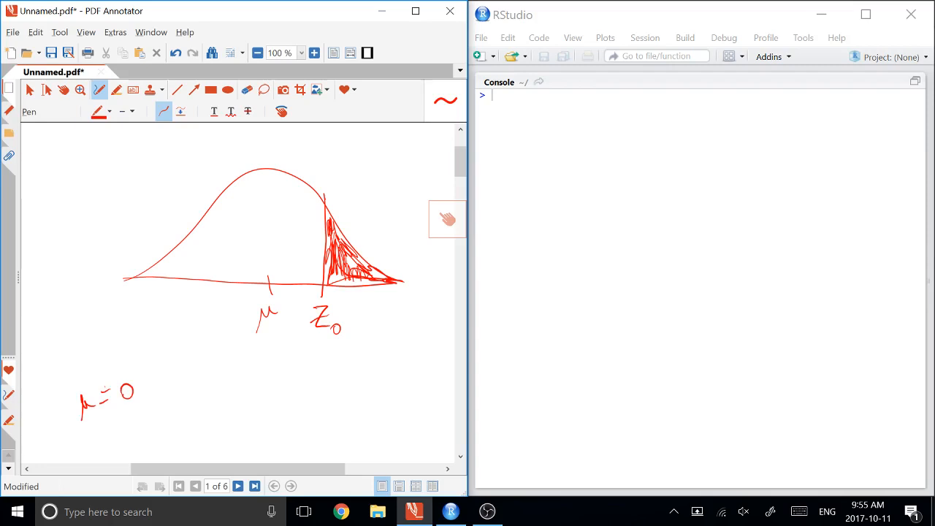
{"action": "left_click_drag", "start_coordinate": [84, 438], "coordinate": [110, 434]}
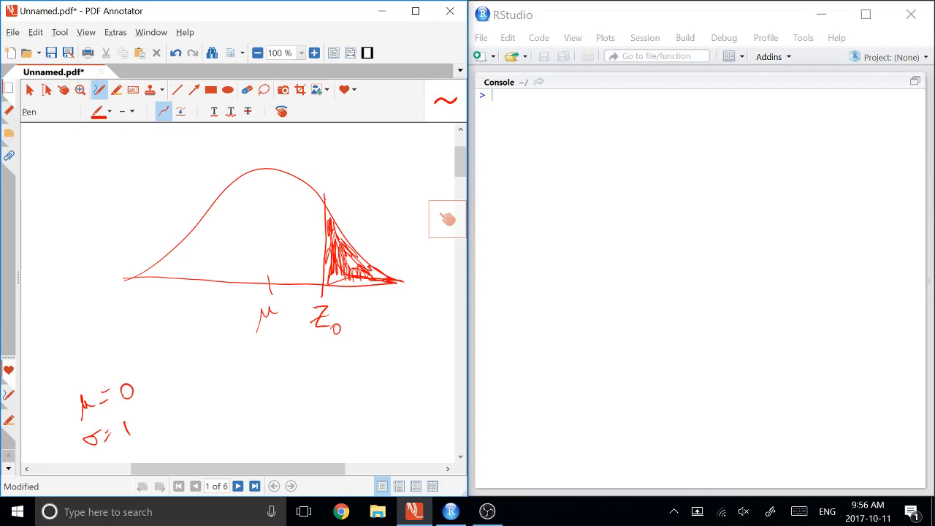
- Write P(Z ≤ 1.6), relabel the axis marks 0 and 1.6, and add question marks
{"action": "scroll", "scroll_direction": "down", "scroll_amount": 3}
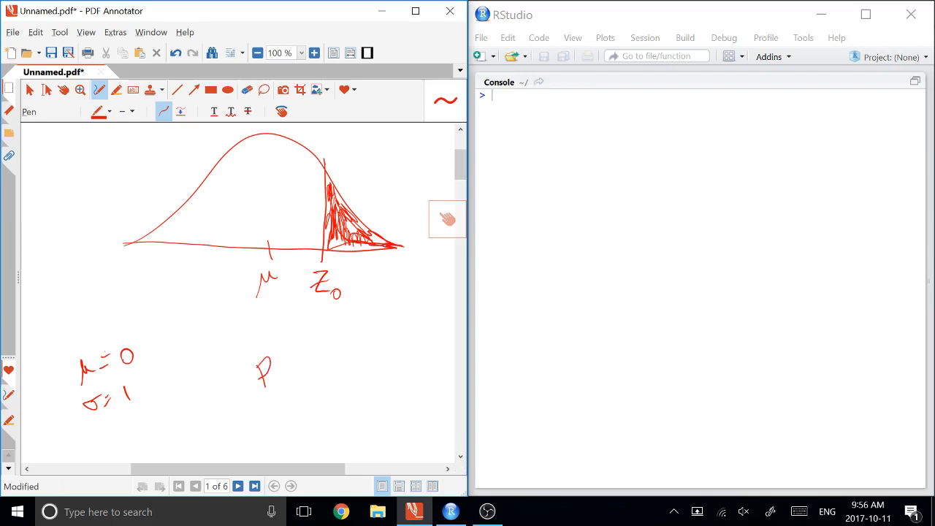
{"action": "left_click_drag", "start_coordinate": [274, 366], "coordinate": [314, 365]}
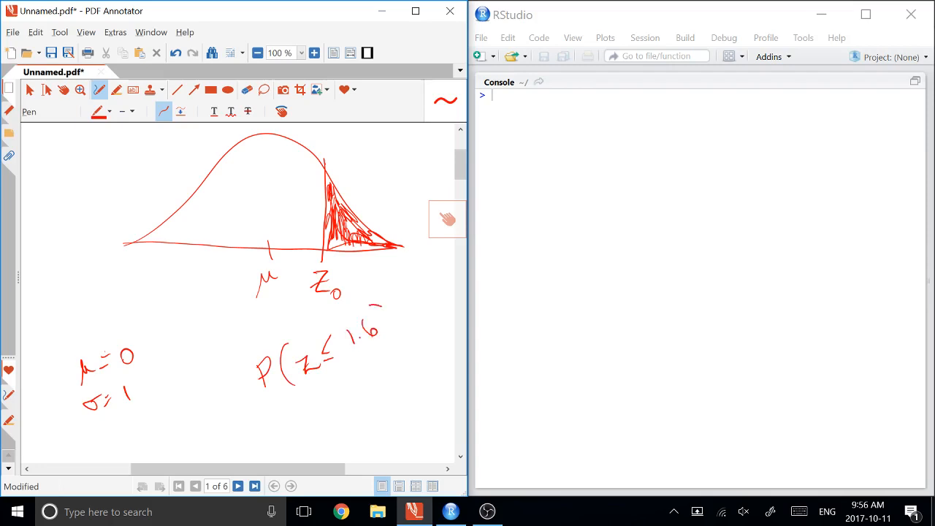
{"action": "left_click_drag", "start_coordinate": [379, 307], "coordinate": [394, 344]}
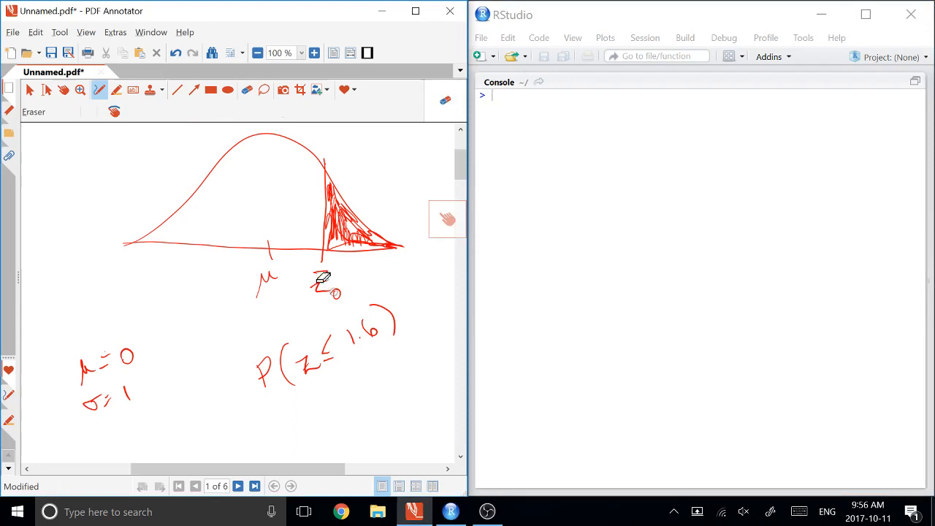
{"action": "left_click", "coordinate": [116, 89]}
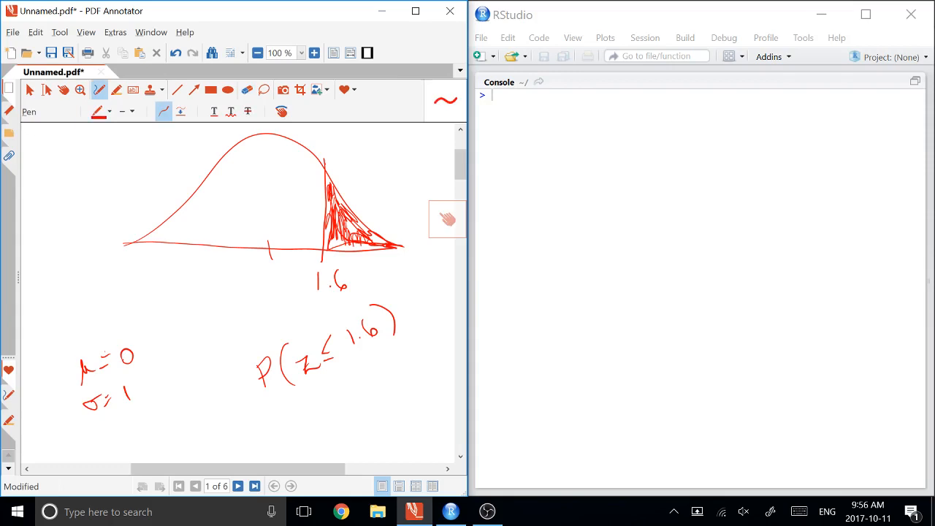
{"action": "left_click_drag", "start_coordinate": [270, 288], "coordinate": [283, 278]}
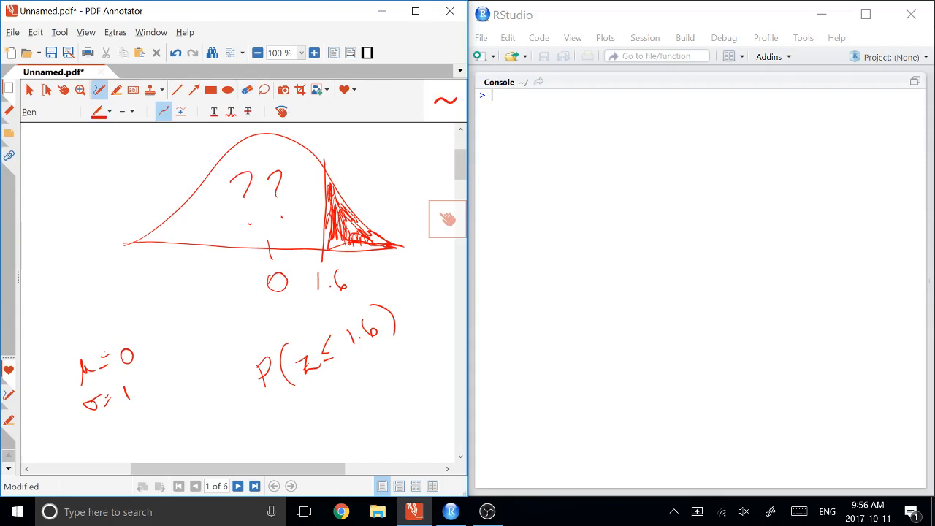
- Run pnorm(1.6) in RStudio, write 'area is 0.945' on the sketch, and go to page 2
{"action": "type", "text": "pnorm"}
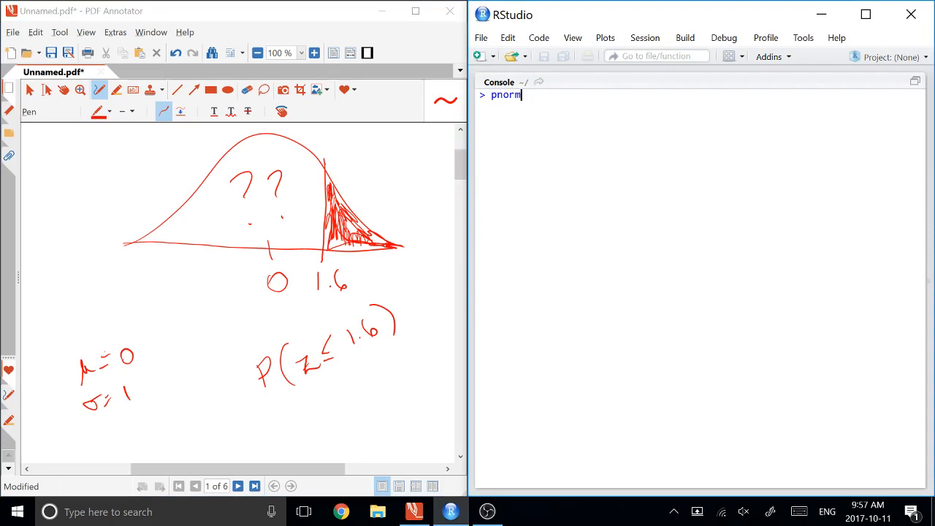
{"action": "type", "text": "(1.6)"}
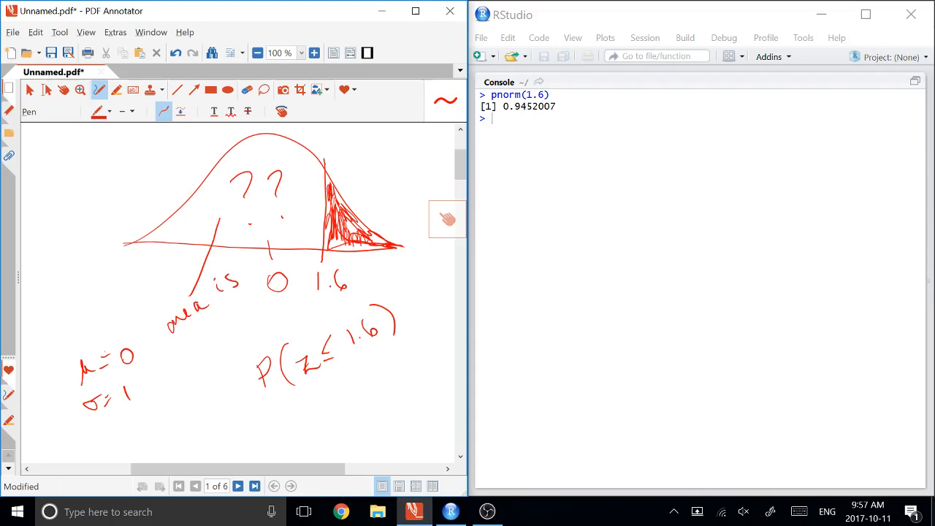
{"action": "left_click_drag", "start_coordinate": [190, 358], "coordinate": [223, 329]}
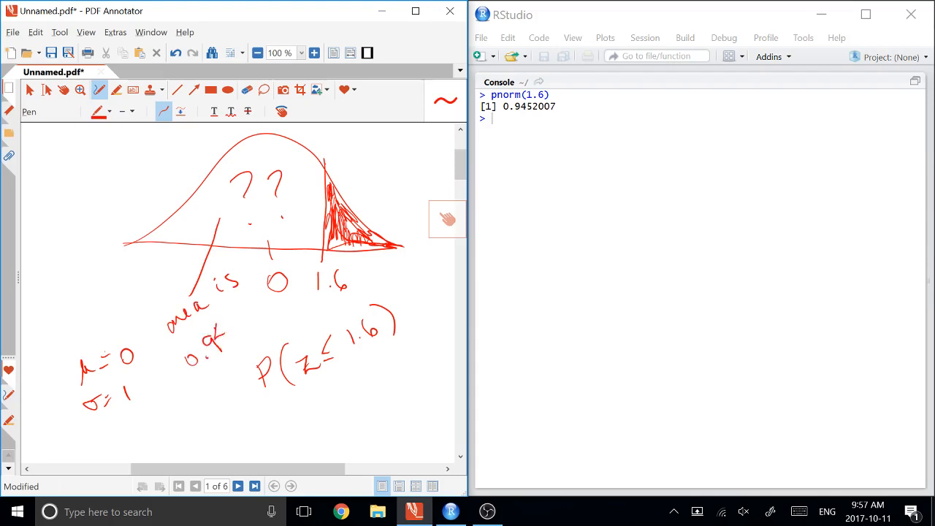
{"action": "left_click_drag", "start_coordinate": [219, 328], "coordinate": [252, 344]}
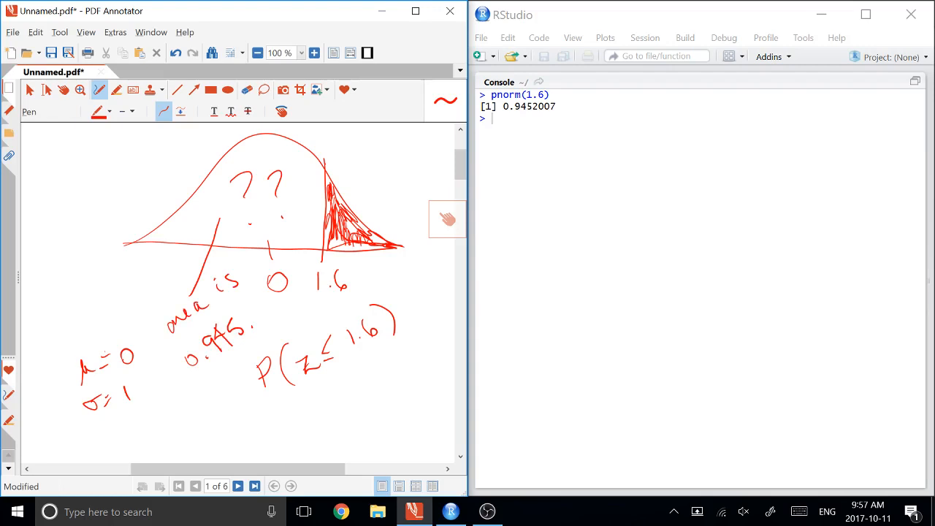
{"action": "left_click", "coordinate": [254, 485]}
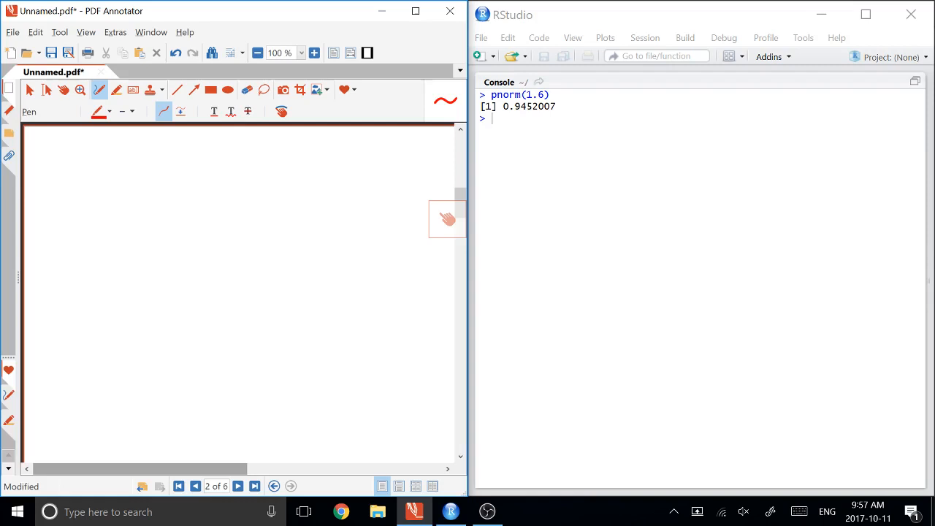
- Sketch the first curve on page 2 with its right tail shaded
{"action": "left_click_drag", "start_coordinate": [104, 290], "coordinate": [345, 292]}
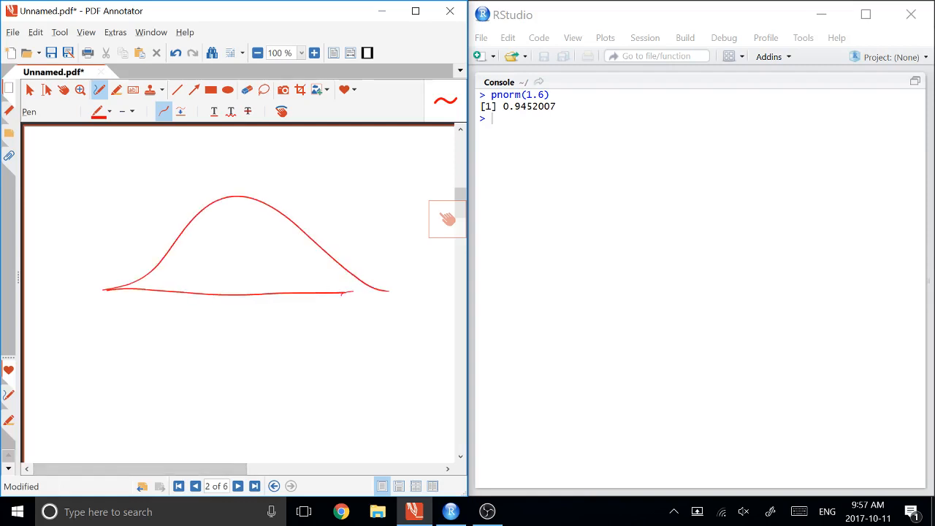
{"action": "left_click_drag", "start_coordinate": [292, 219], "coordinate": [304, 314]}
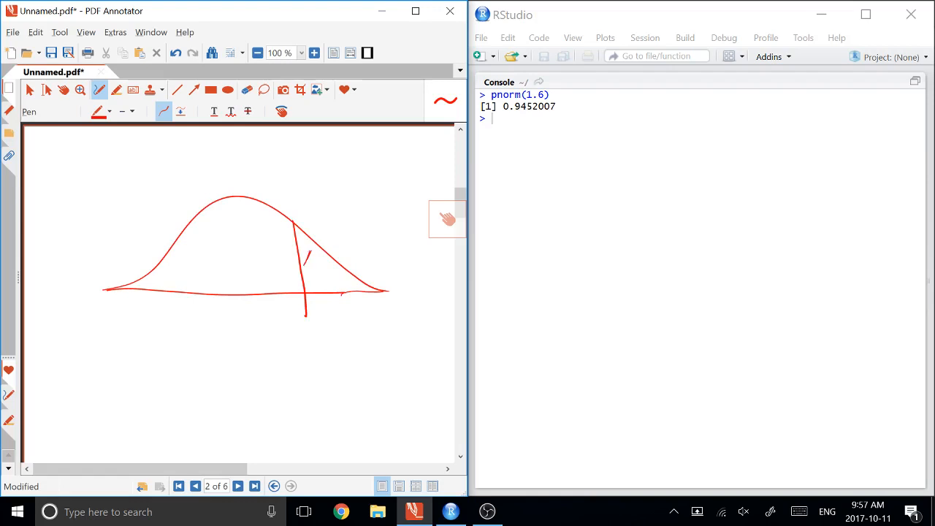
{"action": "left_click_drag", "start_coordinate": [300, 245], "coordinate": [347, 292]}
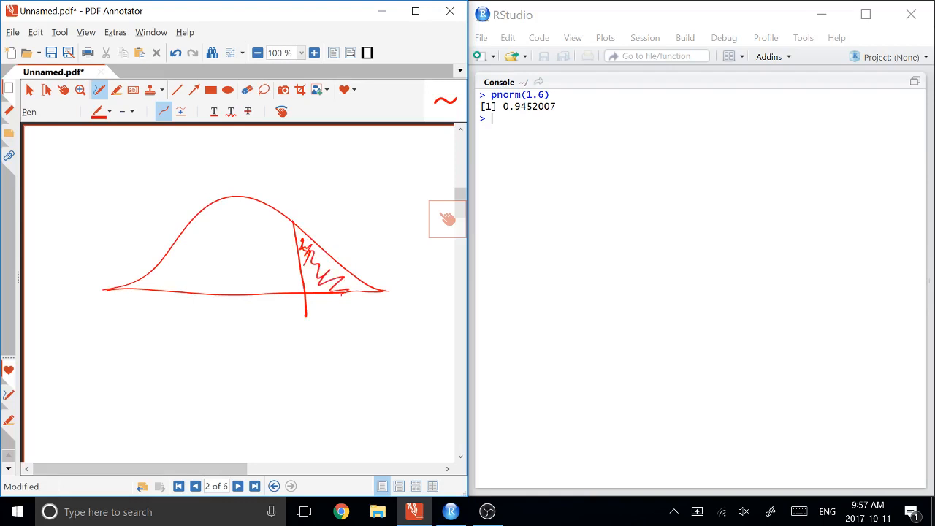
- Draw the curves below, shading the left tail and the central region
{"action": "scroll", "scroll_direction": "down", "scroll_amount": 3}
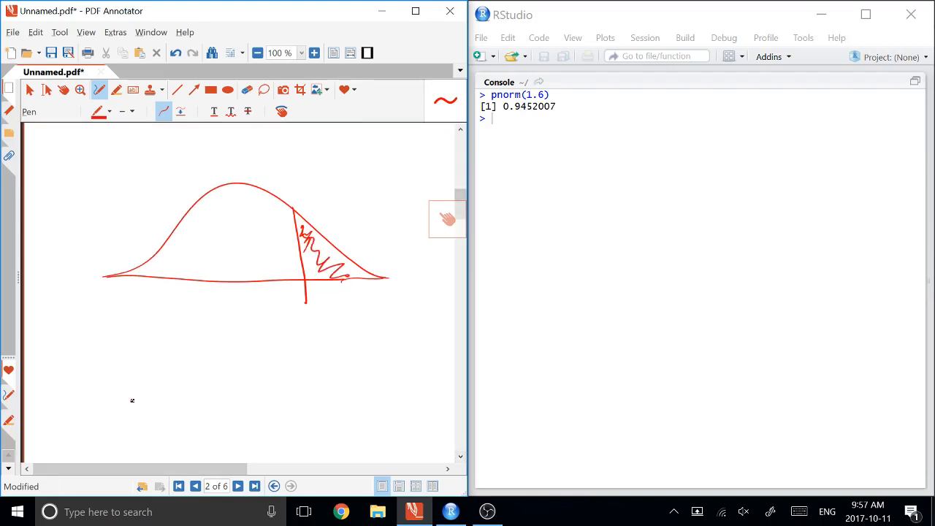
{"action": "left_click_drag", "start_coordinate": [113, 398], "coordinate": [329, 358]}
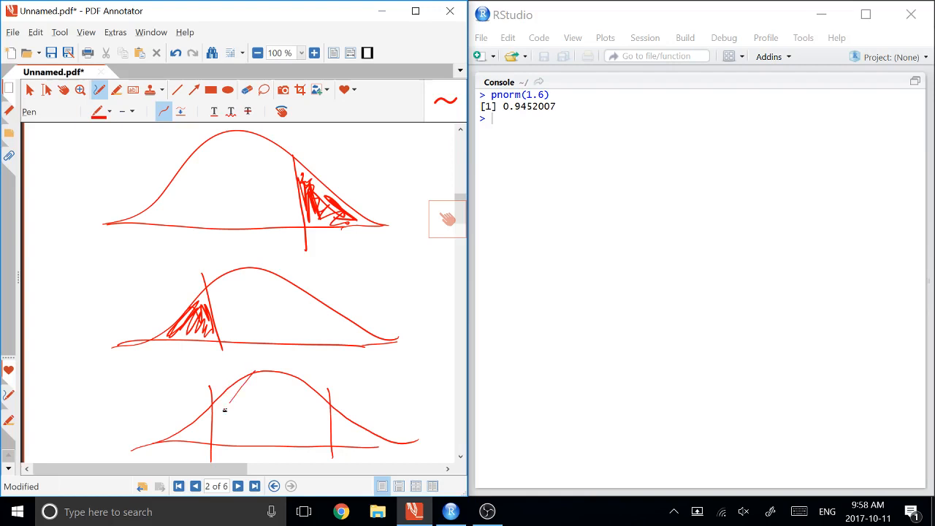
{"action": "left_click_drag", "start_coordinate": [226, 405], "coordinate": [314, 423]}
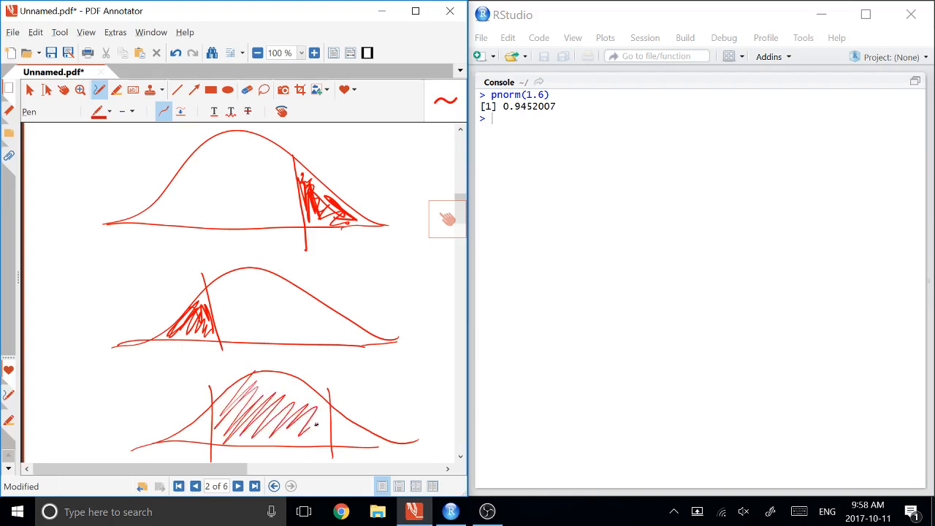
{"action": "left_click_drag", "start_coordinate": [241, 398], "coordinate": [314, 424]}
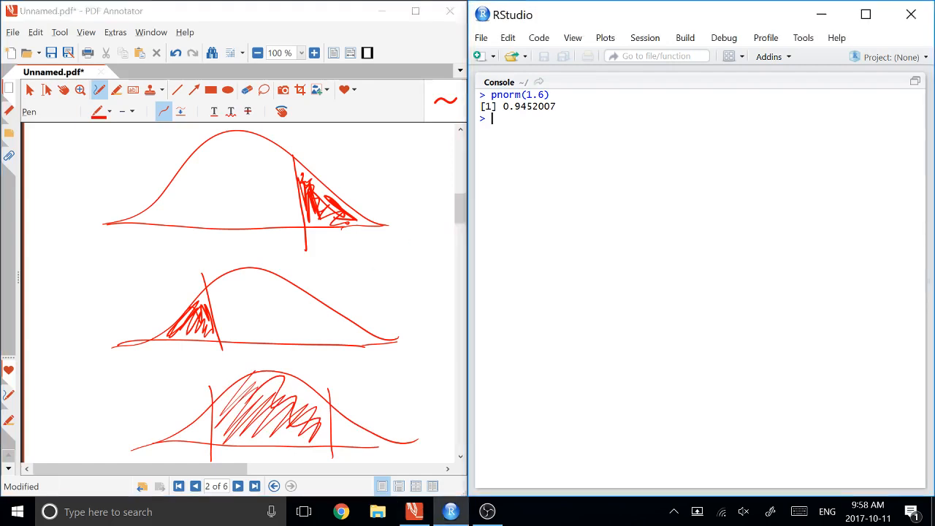
- Add a comment on pnorm for the area above, then run 1 - pnorm(1.6)
{"action": "type", "text": "# pnrom"}
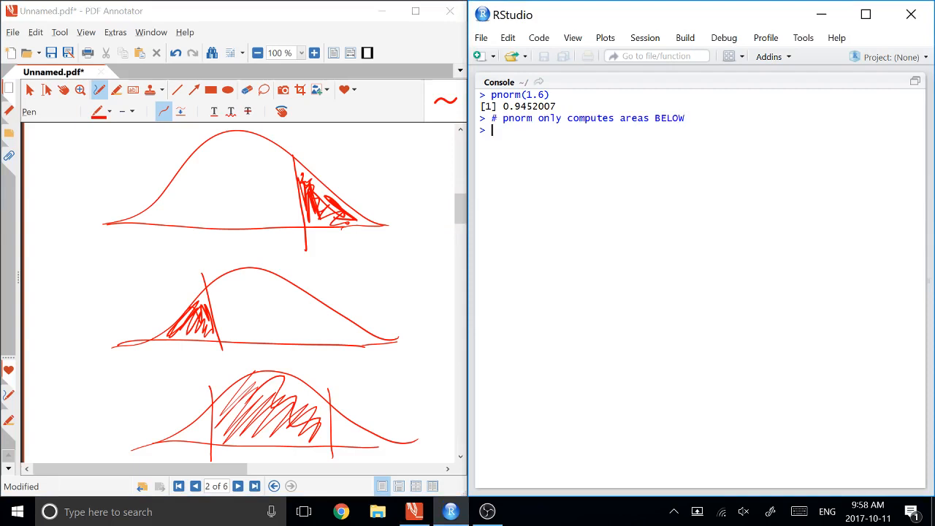
{"action": "type", "text": "#"}
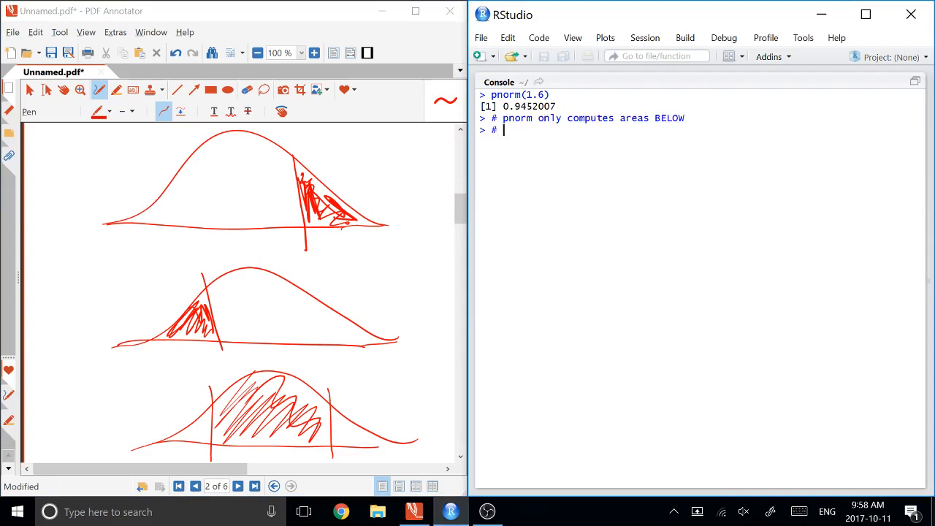
{"action": "type", "text": "pnorm for above?"}
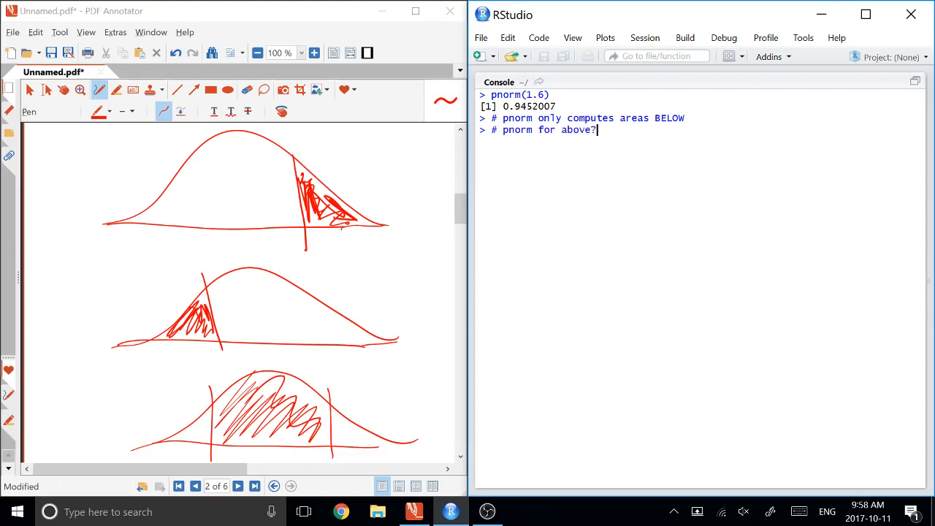
{"action": "key", "text": "enter"}
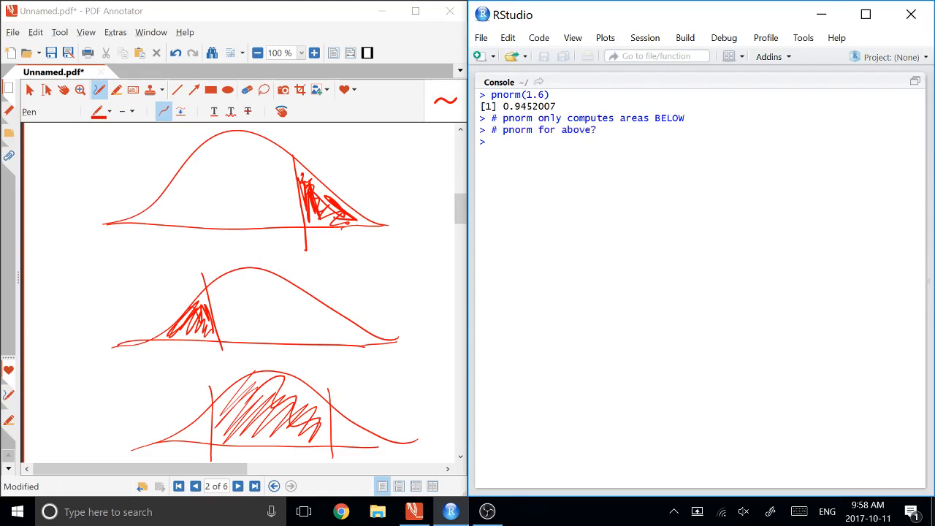
{"action": "type", "text": "1 - pnorm"}
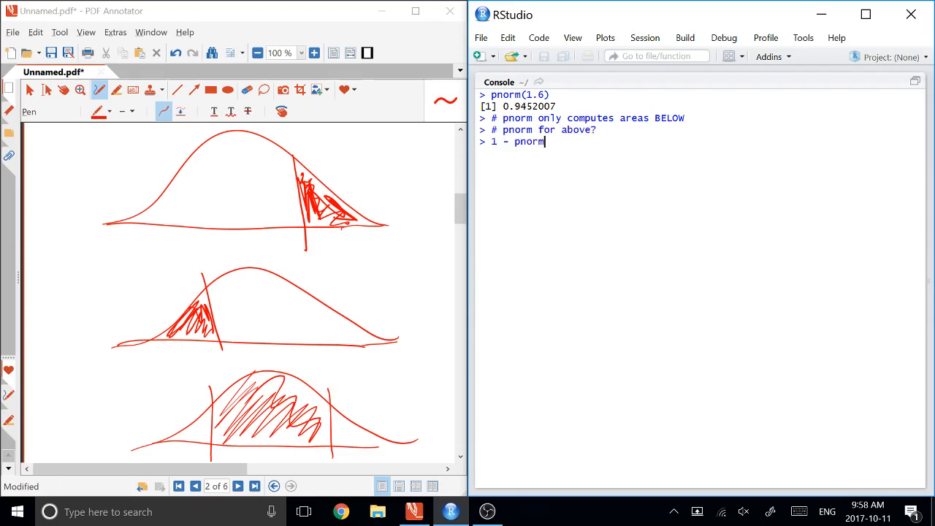
{"action": "type", "text": "(1.6)"}
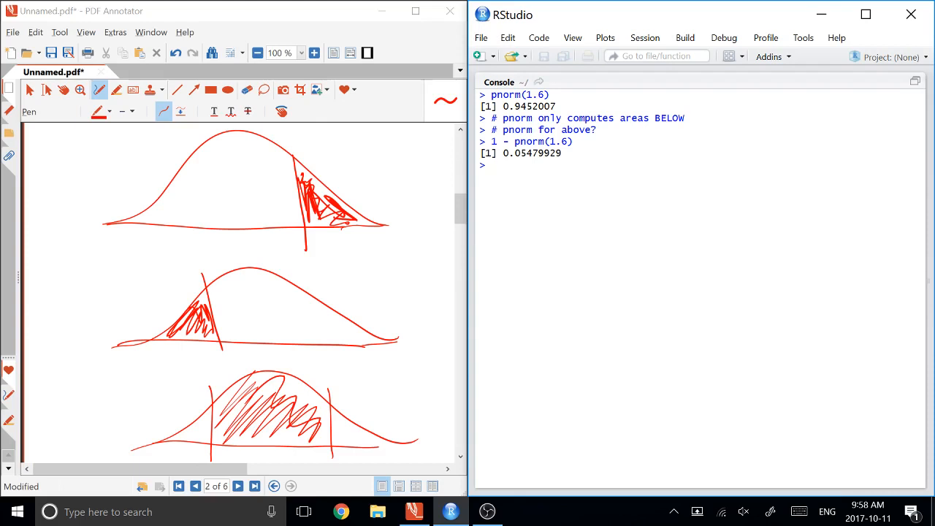
- Type the comment '# compute area between two num' in the console
{"action": "type", "text": "#"}
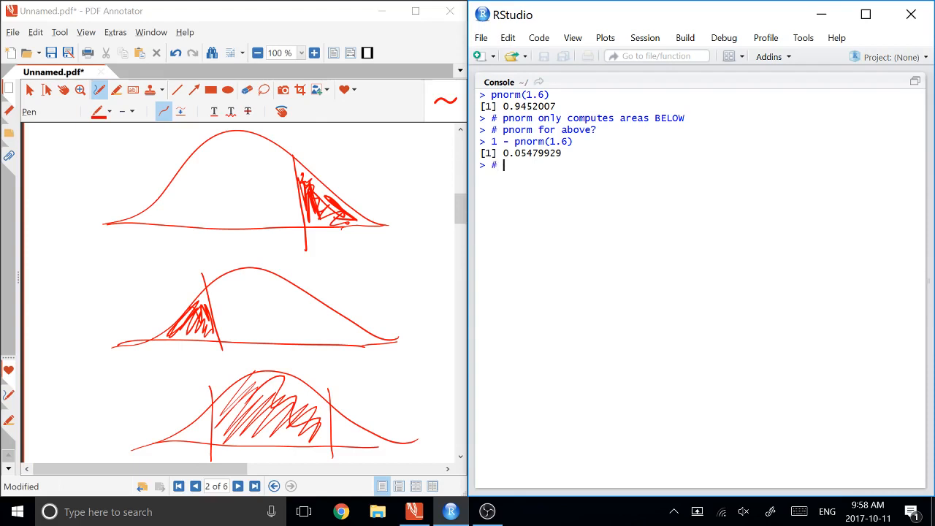
{"action": "type", "text": "compute"}
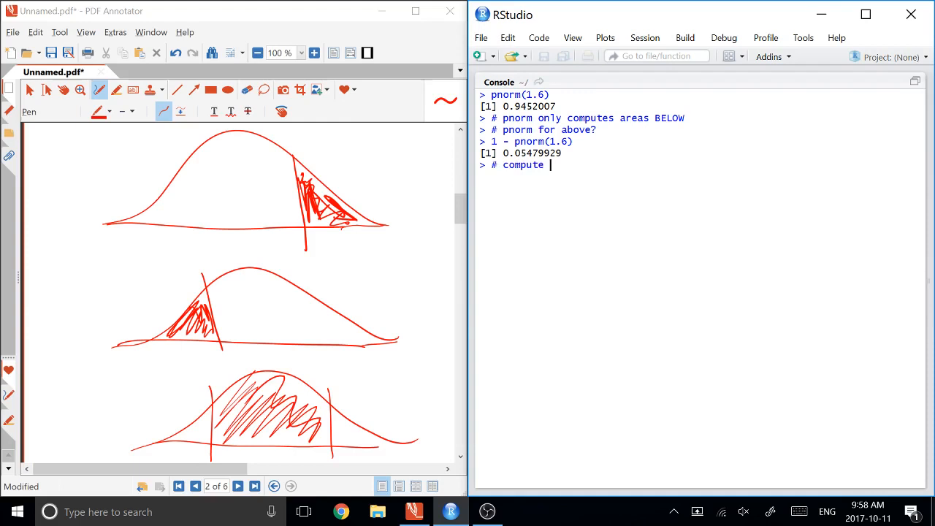
{"action": "type", "text": "area between two numbers"}
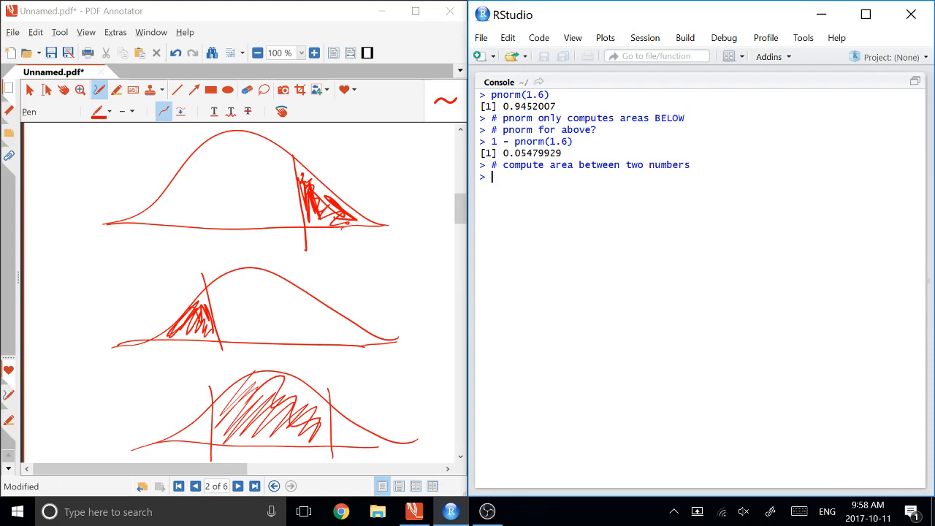
- Switch the pen to green and start typing pnorm(1.5) in RStudio
{"action": "left_click", "coordinate": [108, 111]}
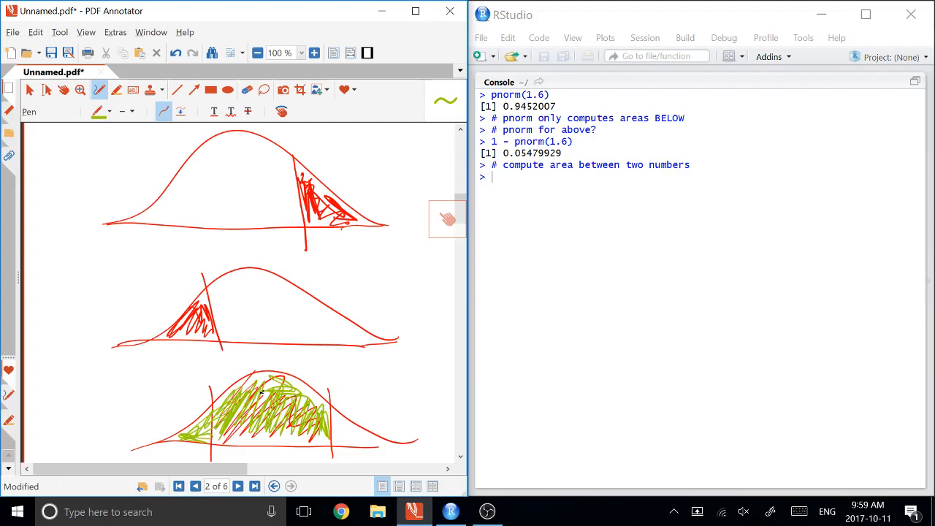
{"action": "type", "text": "p"}
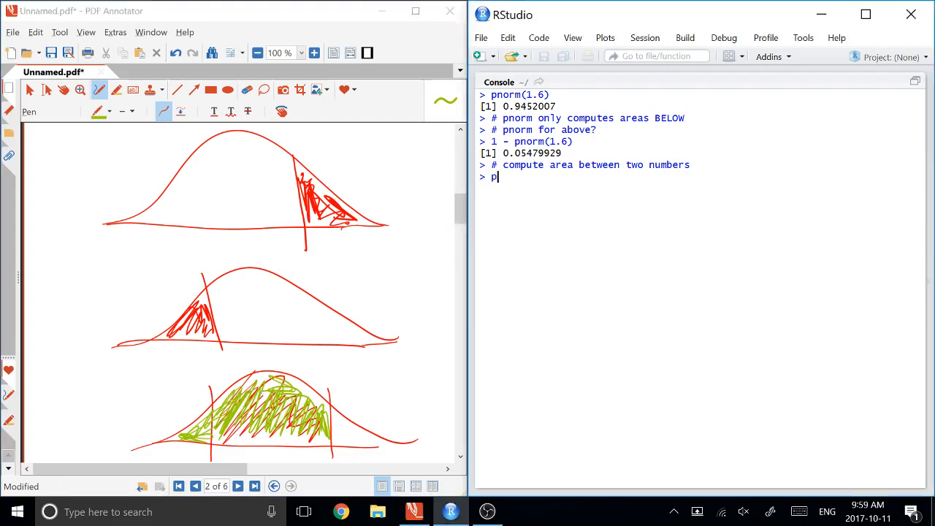
{"action": "type", "text": "norm(1"}
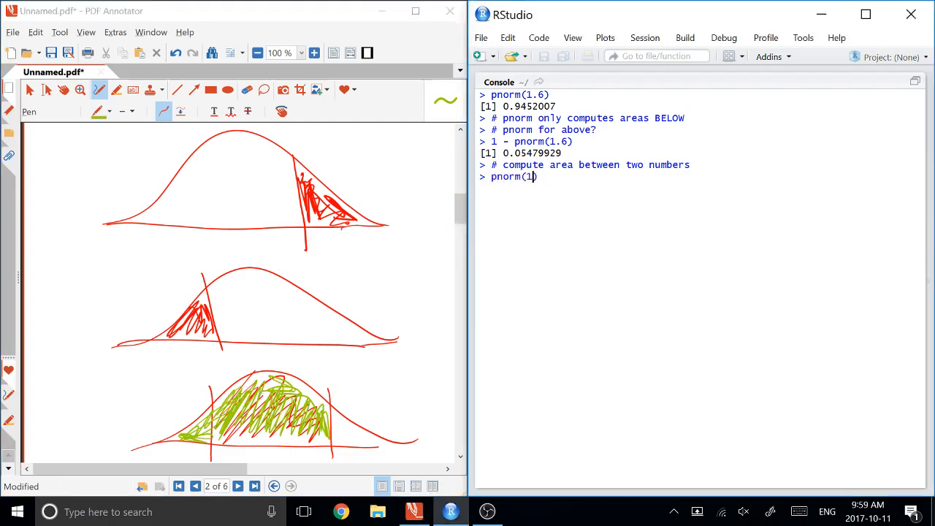
{"action": "type", "text": ".5)"}
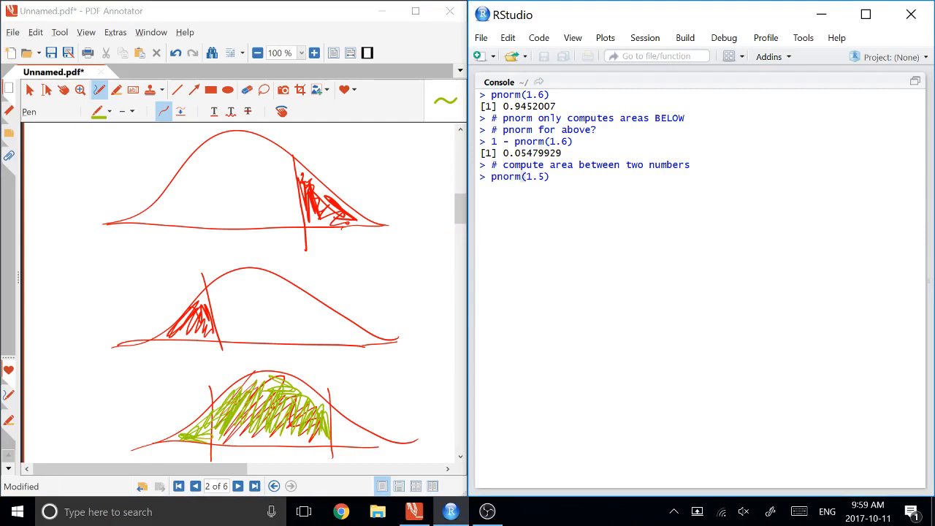
- Circle the bottom curve's left tail in orange and complete pnorm(1.5) - pnorm(-1.4)
{"action": "left_click", "coordinate": [107, 111]}
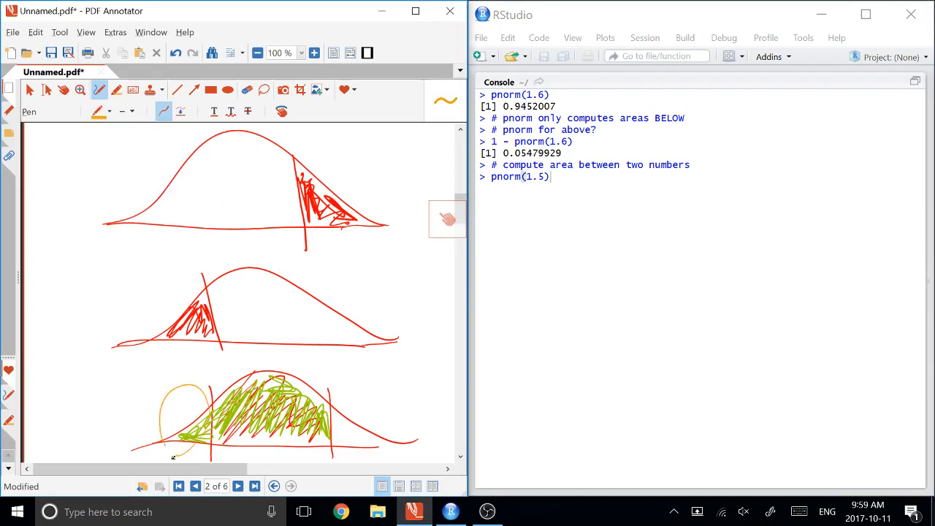
{"action": "left_click_drag", "start_coordinate": [190, 395], "coordinate": [190, 453]}
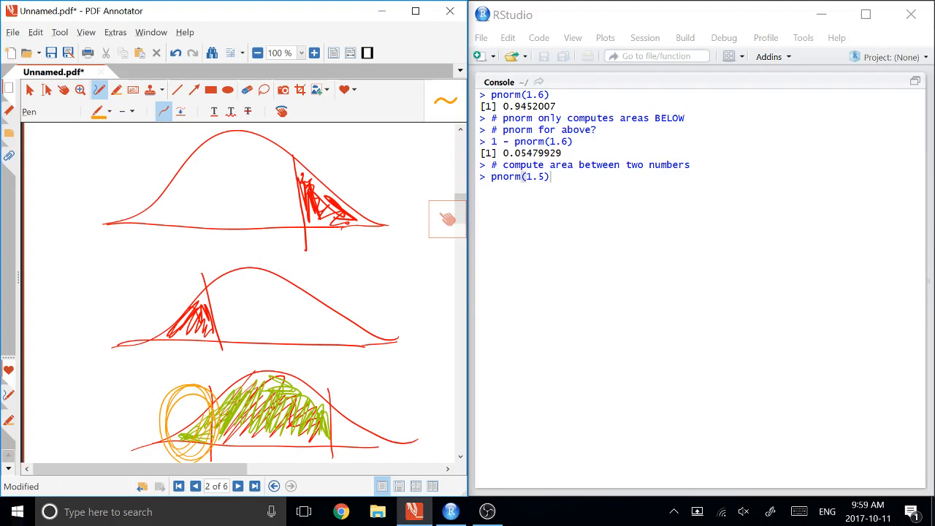
{"action": "type", "text": "- pn"}
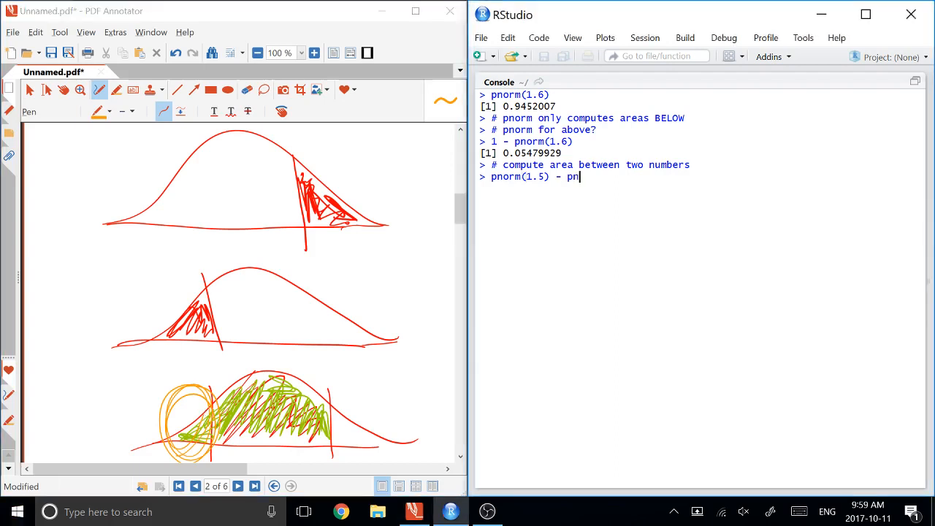
{"action": "type", "text": "orm(-1.4)"}
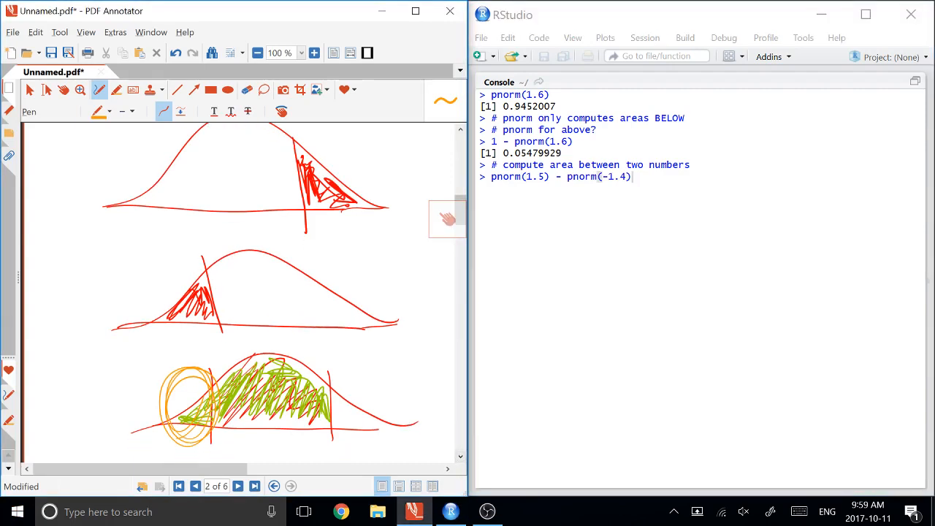
- Label the curve's boundaries 1.5 and -1.4, then move to the next page
{"action": "left_click_drag", "start_coordinate": [325, 447], "coordinate": [347, 449]}
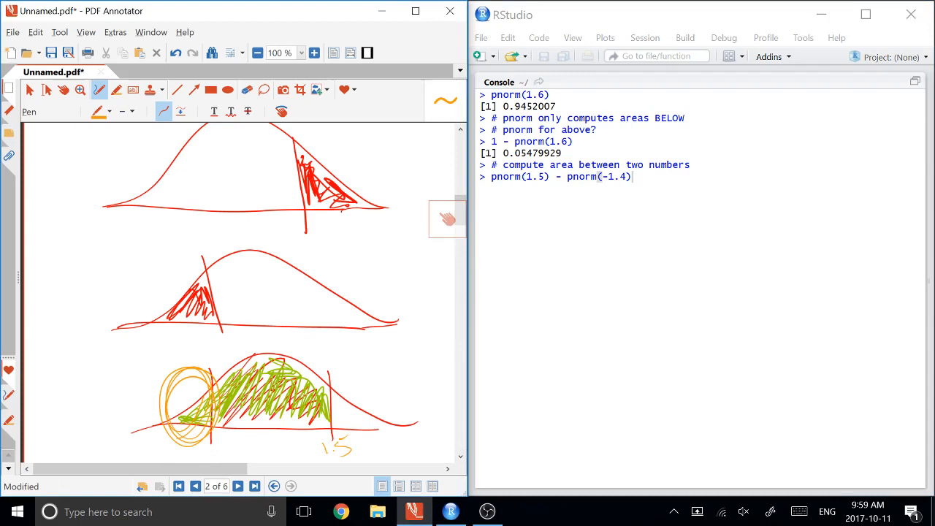
{"action": "left_click_drag", "start_coordinate": [190, 453], "coordinate": [241, 445]}
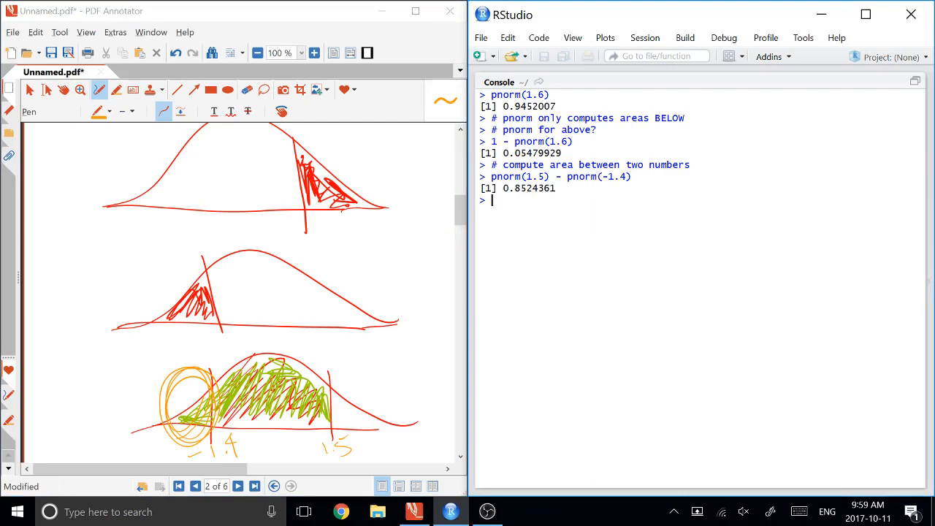
{"action": "left_click", "coordinate": [253, 486]}
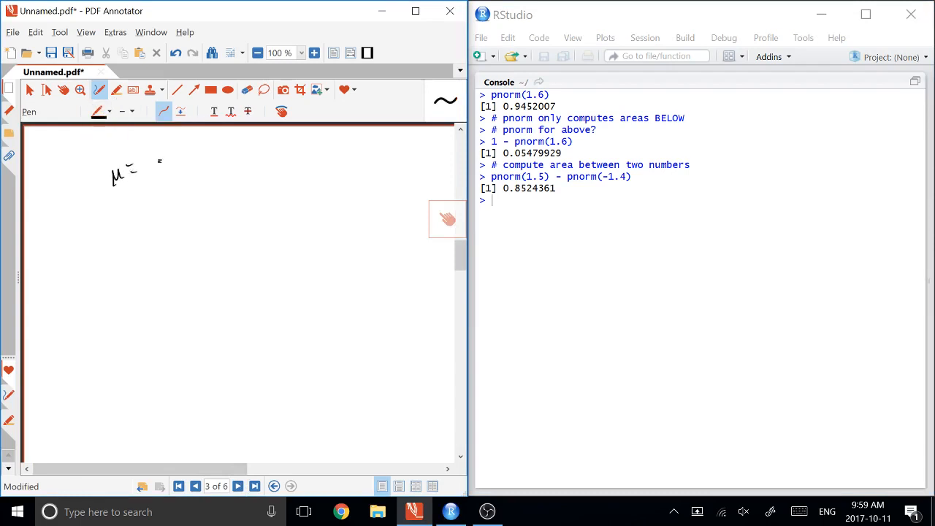
- Write μ = 150 and σ = 12, and build pnorm(176, mean = 150, sd = 12) in RStudio
{"action": "left_click_drag", "start_coordinate": [146, 164], "coordinate": [186, 157]}
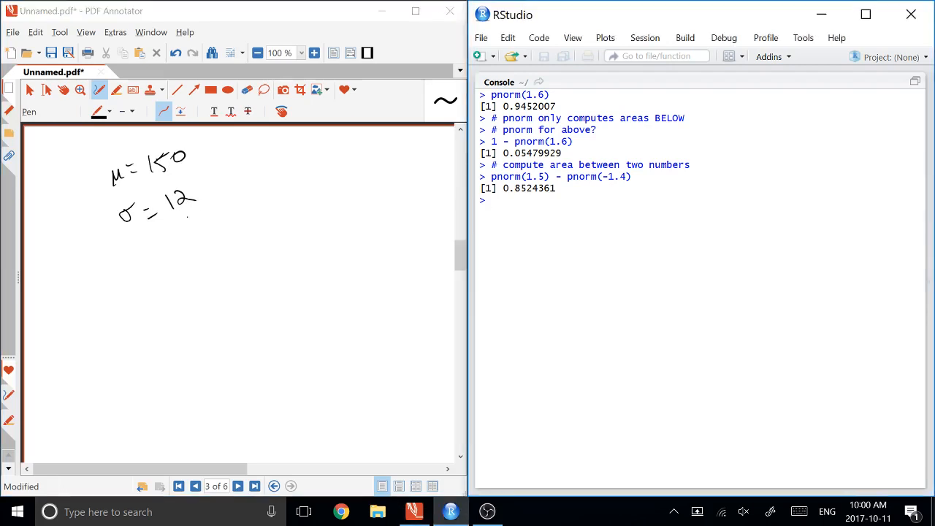
{"action": "type", "text": "pnorm(1.5)"}
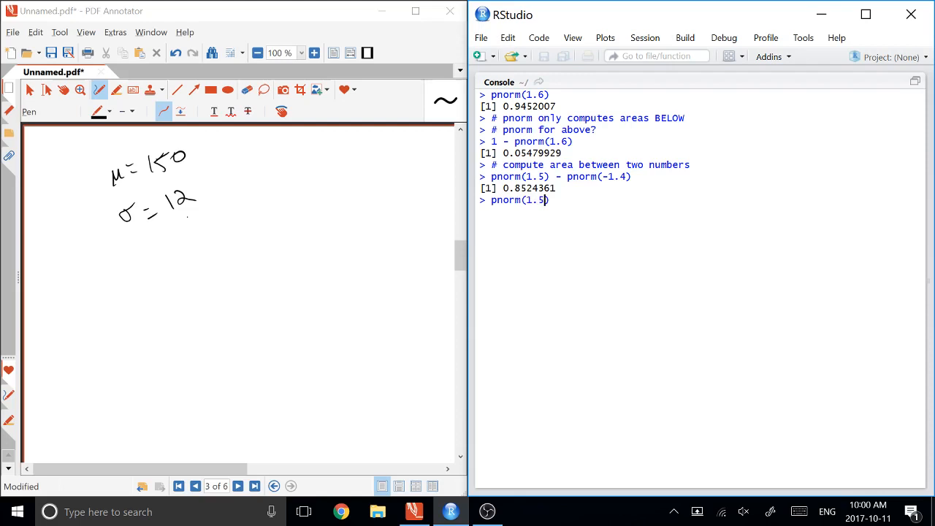
{"action": "key", "text": "BackSpace"}
{"action": "type", "text": "76"}
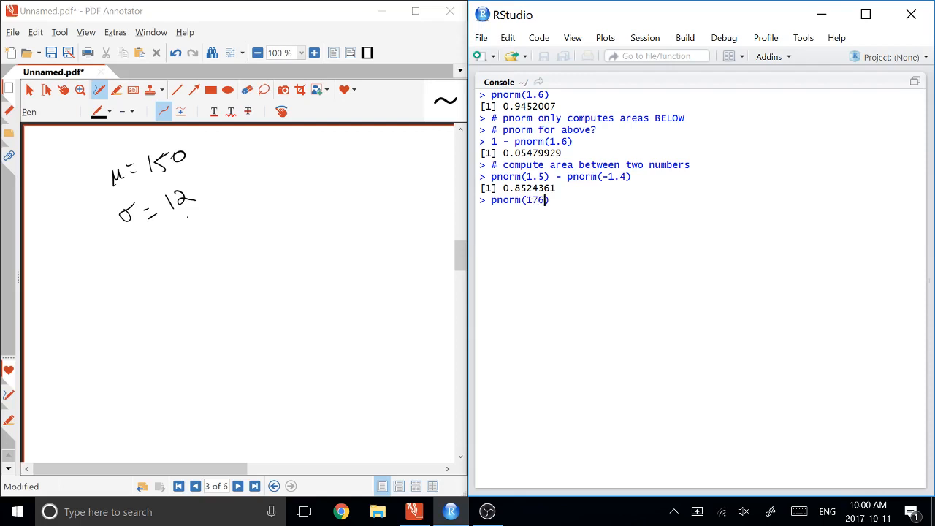
{"action": "type", "text": ", mean = 150, sd = 12"}
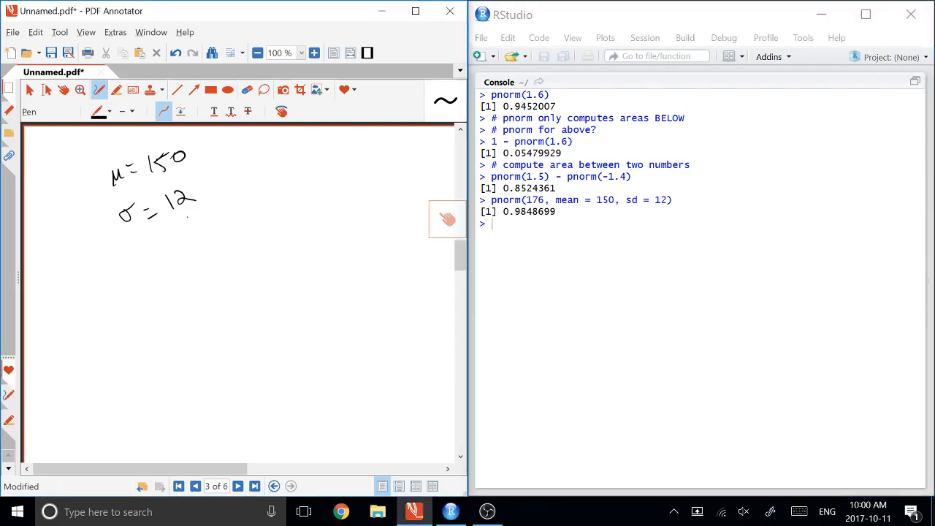
- Sketch a normal curve centred at 150 with a labelled cut-off to its right
{"action": "left_click_drag", "start_coordinate": [124, 338], "coordinate": [367, 331]}
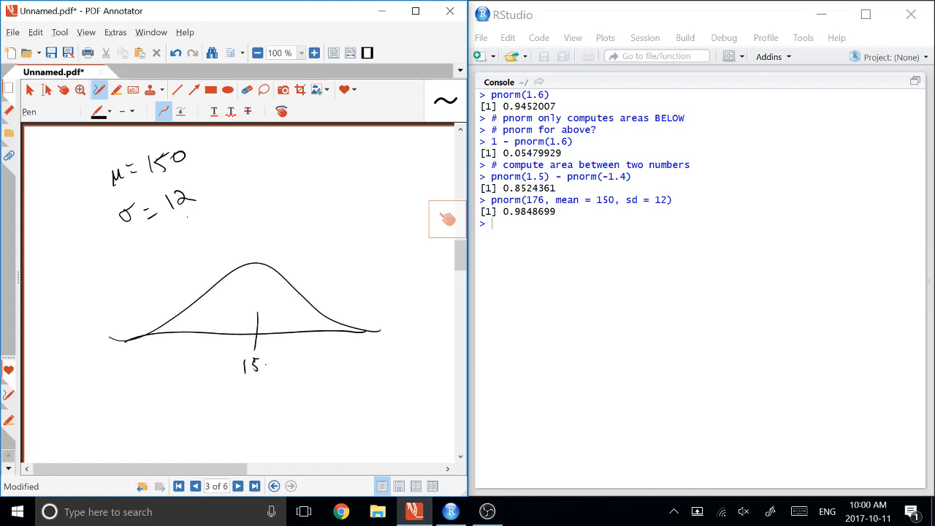
{"action": "left_click_drag", "start_coordinate": [309, 288], "coordinate": [309, 334]}
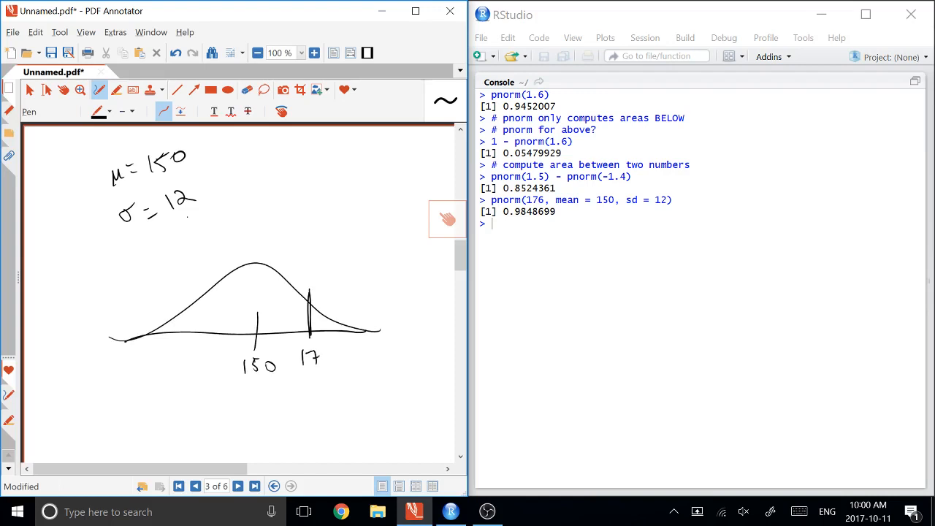
{"action": "left_click_drag", "start_coordinate": [321, 358], "coordinate": [369, 358]}
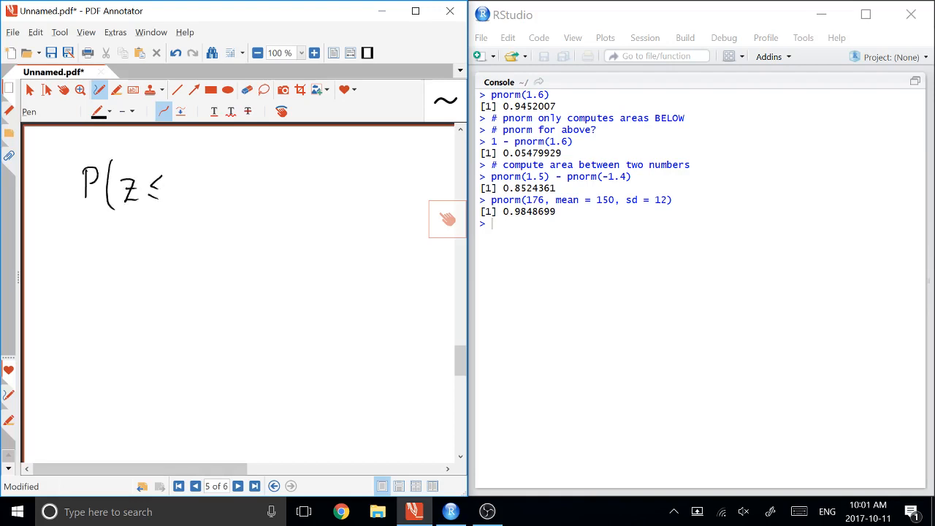
- Handwrite P(Z ≤ Z0) = 0.6, find Z0 on page 5
{"action": "left_click_drag", "start_coordinate": [175, 183], "coordinate": [197, 197]}
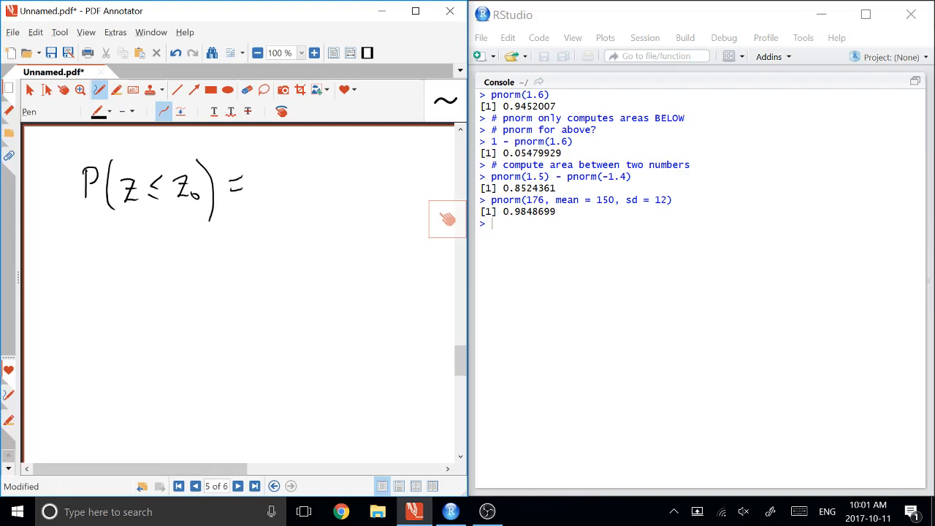
{"action": "left_click_drag", "start_coordinate": [263, 182], "coordinate": [300, 183]}
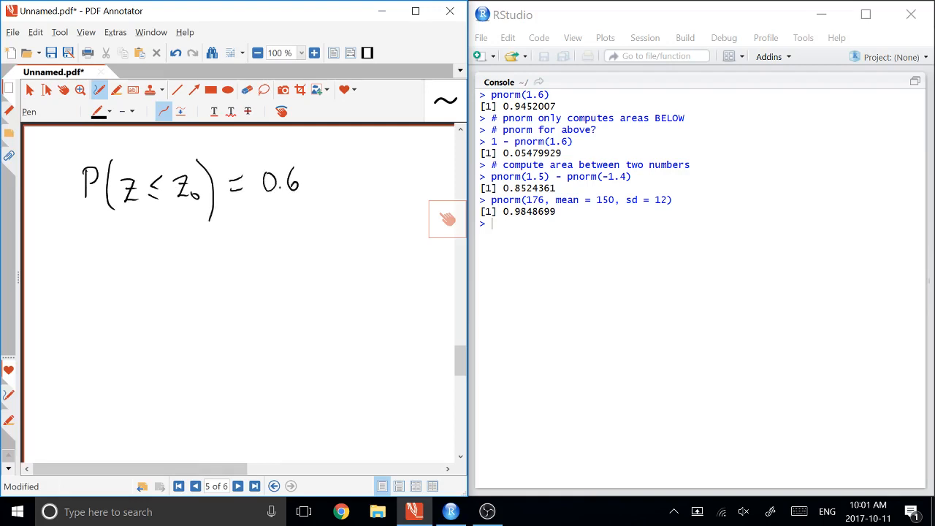
{"action": "left_click_drag", "start_coordinate": [120, 244], "coordinate": [146, 263]}
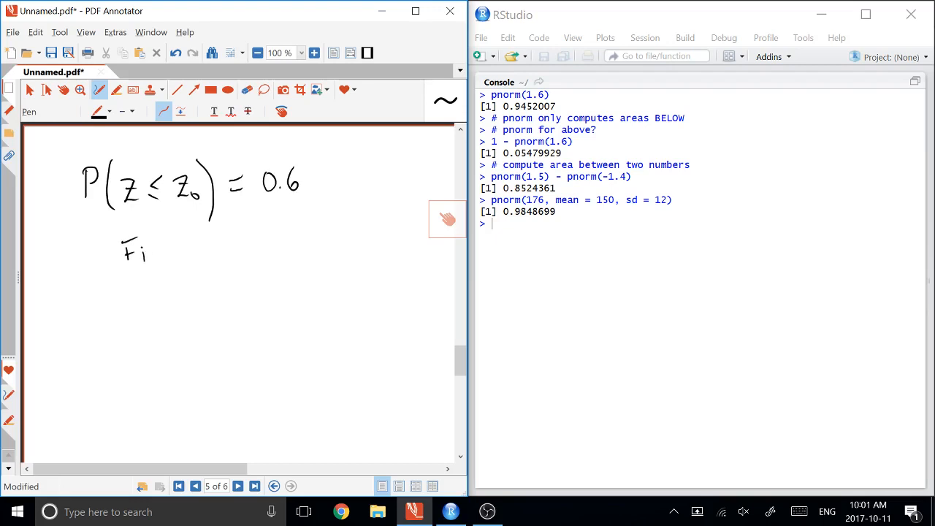
{"action": "left_click_drag", "start_coordinate": [147, 256], "coordinate": [227, 252]}
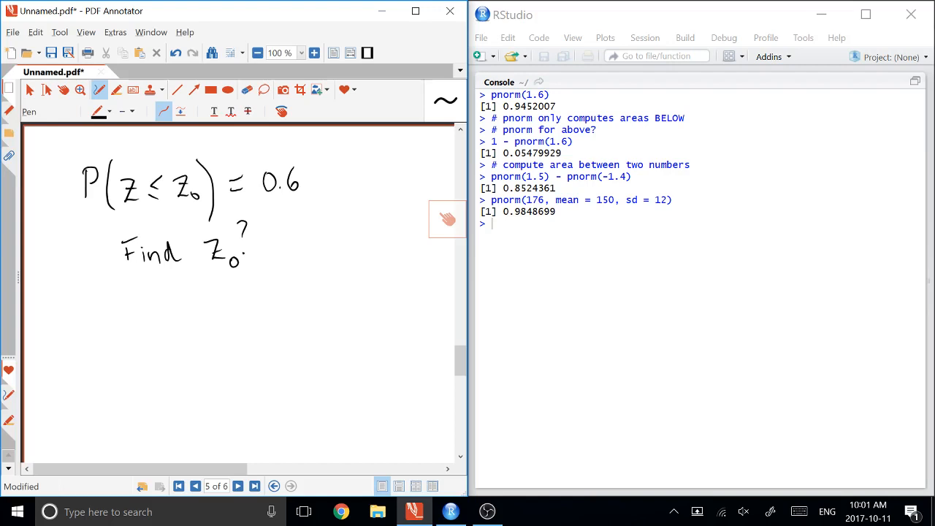
- Compute qnorm(0.6) = 0.2533471 in RStudio, noting it as Z0 = 0.253, and switch the ink to red
{"action": "type", "text": "# computing Z0 f"}
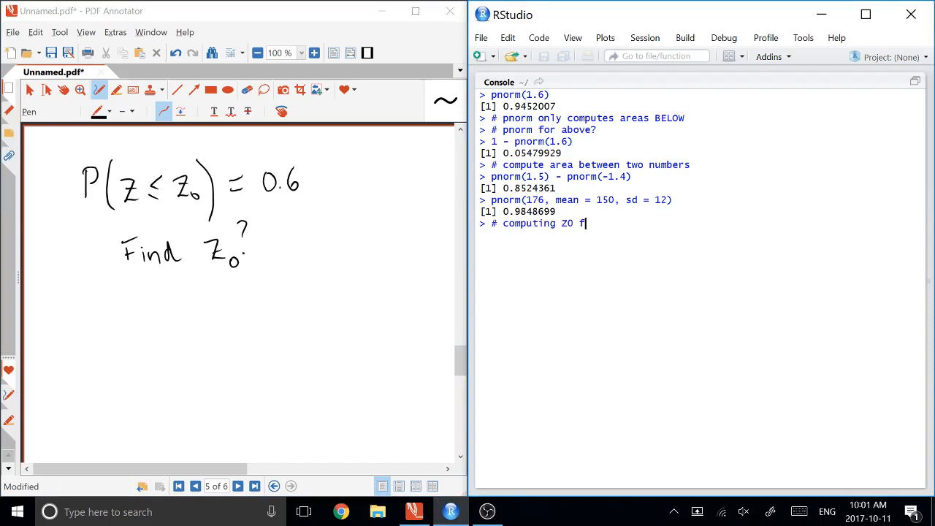
{"action": "type", "text": "rom probabilities"}
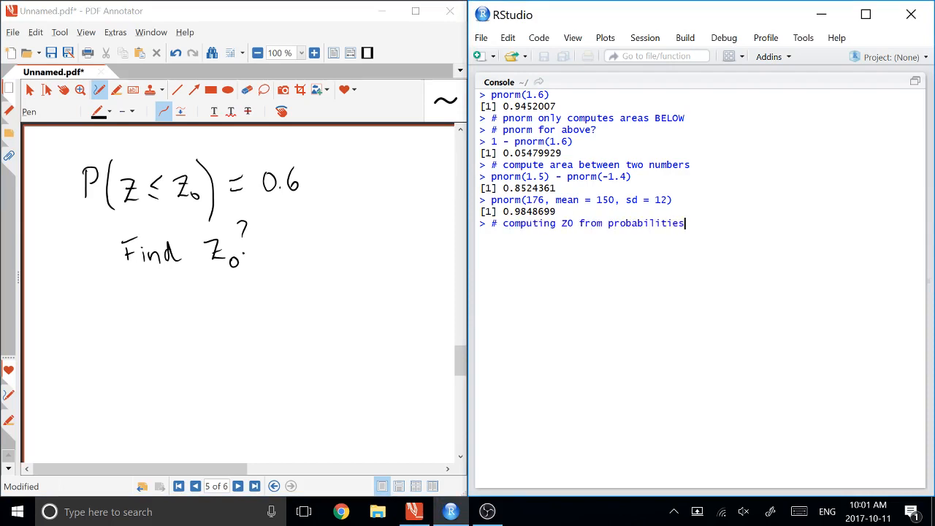
{"action": "type", "text": "qnorm(0.6"}
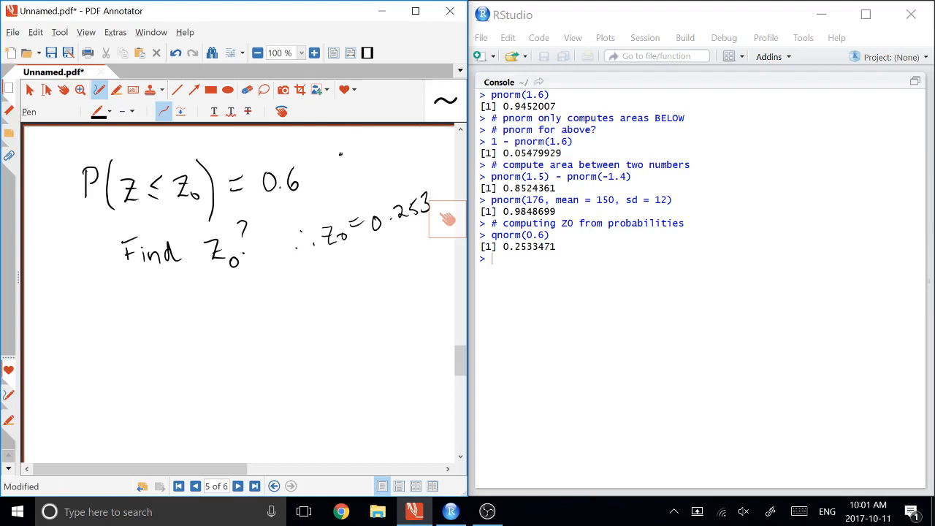
{"action": "left_click", "coordinate": [109, 111]}
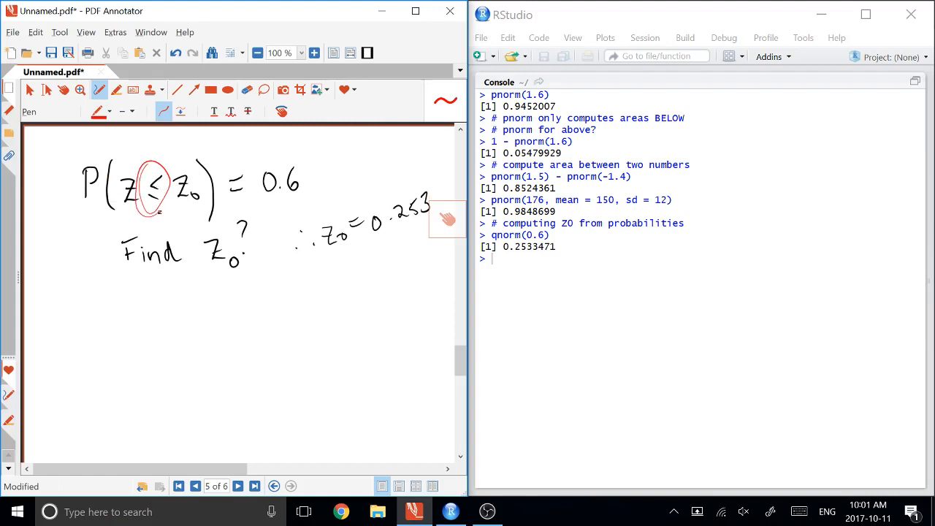
- Circle the ≤ sign, draw a red bell curve shading 0.6 below Z0, then go to page 6
{"action": "left_click_drag", "start_coordinate": [115, 403], "coordinate": [153, 400]}
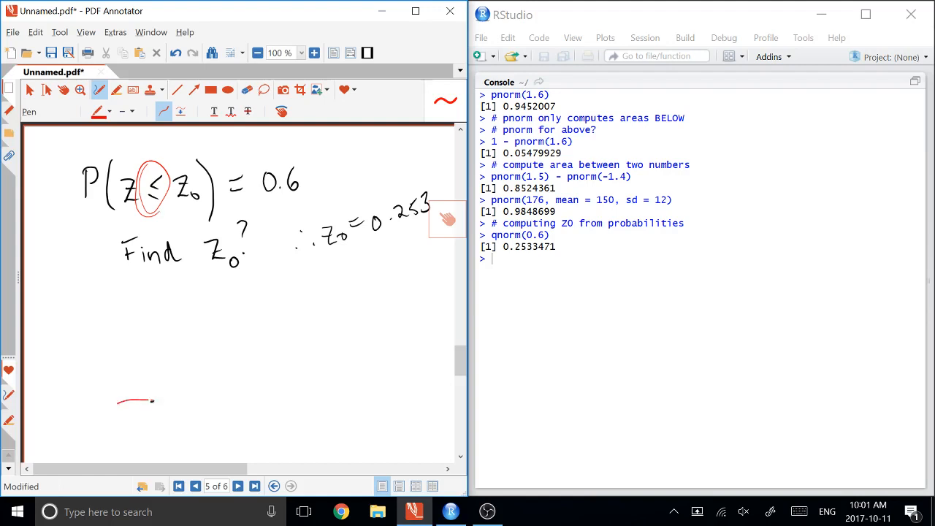
{"action": "left_click_drag", "start_coordinate": [146, 401], "coordinate": [380, 393]}
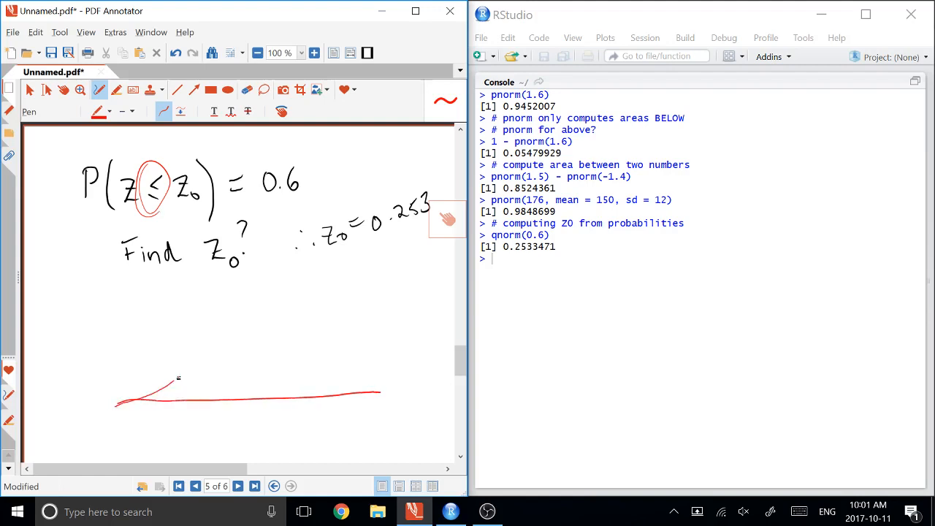
{"action": "left_click_drag", "start_coordinate": [153, 395], "coordinate": [398, 390]}
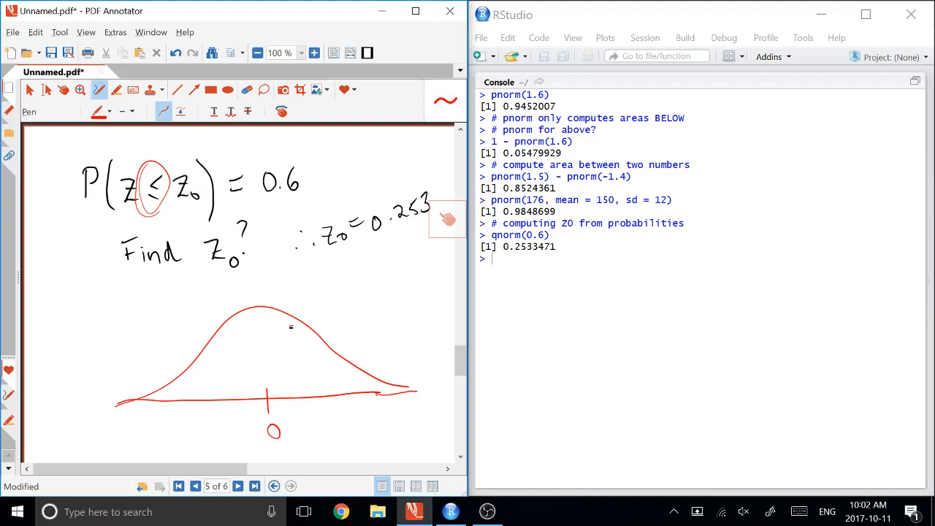
{"action": "left_click_drag", "start_coordinate": [292, 315], "coordinate": [296, 413]}
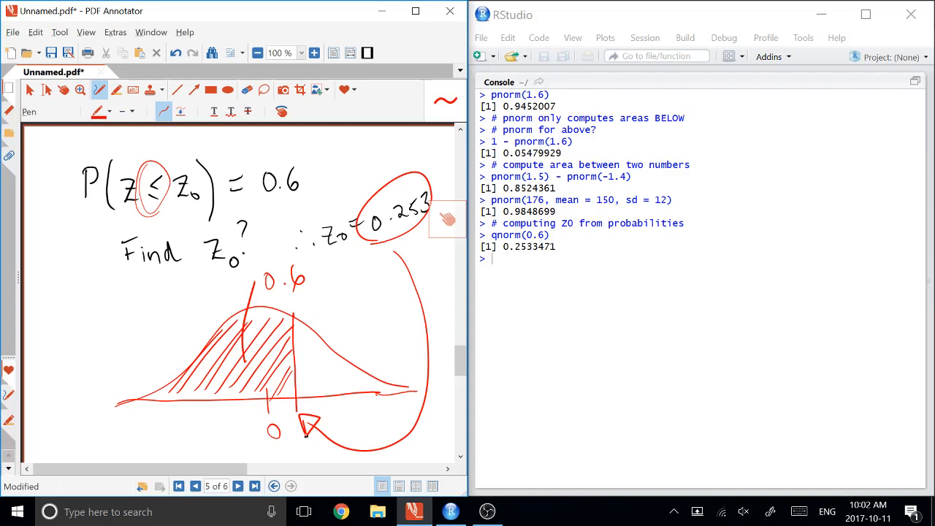
{"action": "left_click", "coordinate": [237, 486]}
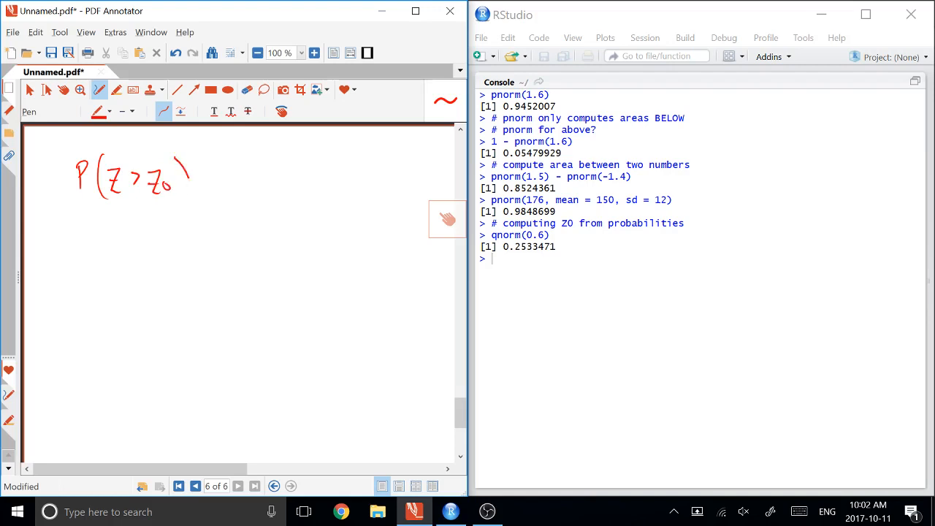
- Write P(Z > Z0) = 0.61 and sketch its curve with the right area shaded
{"action": "left_click_drag", "start_coordinate": [190, 179], "coordinate": [259, 176]}
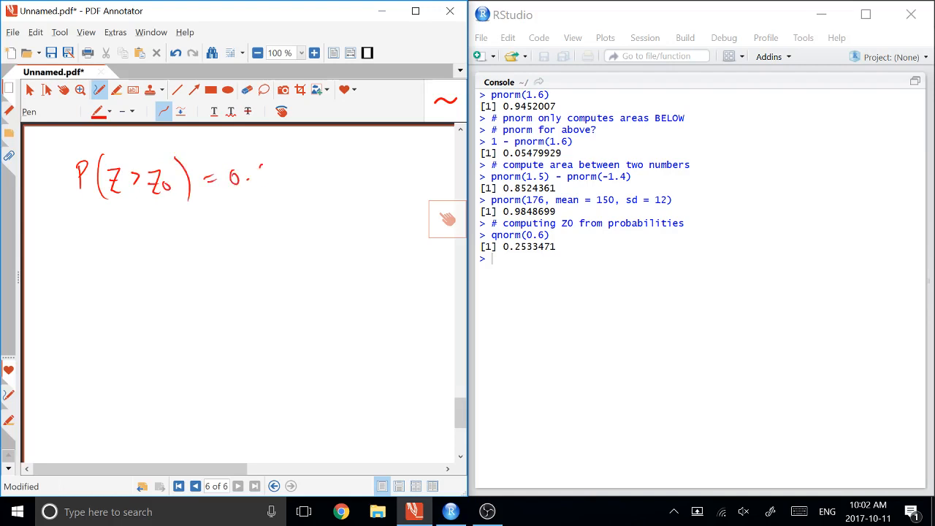
{"action": "left_click_drag", "start_coordinate": [248, 175], "coordinate": [278, 176]}
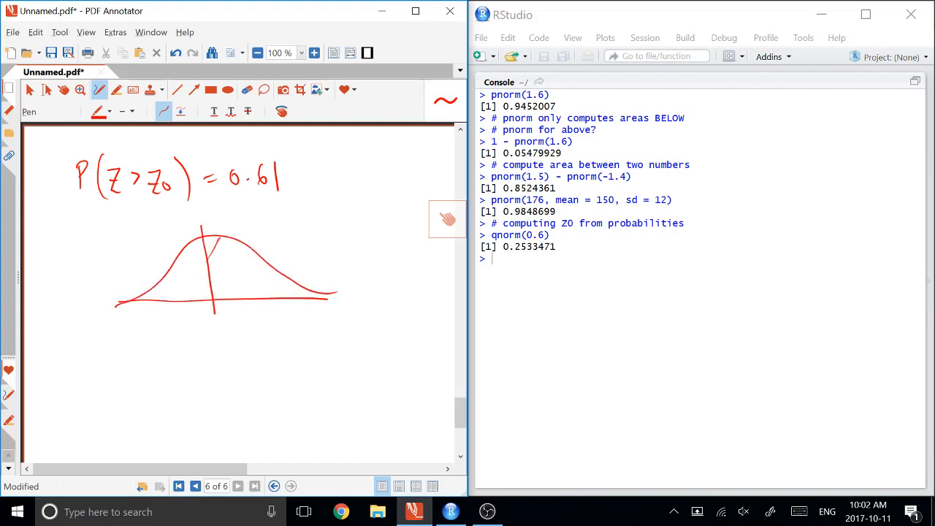
{"action": "left_click_drag", "start_coordinate": [212, 248], "coordinate": [293, 300]}
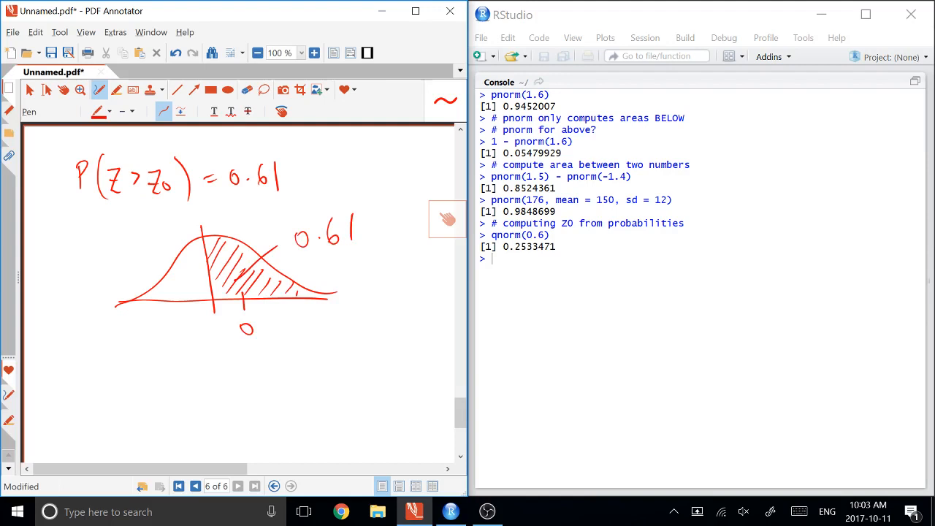
{"action": "left_click_drag", "start_coordinate": [98, 249], "coordinate": [183, 288]}
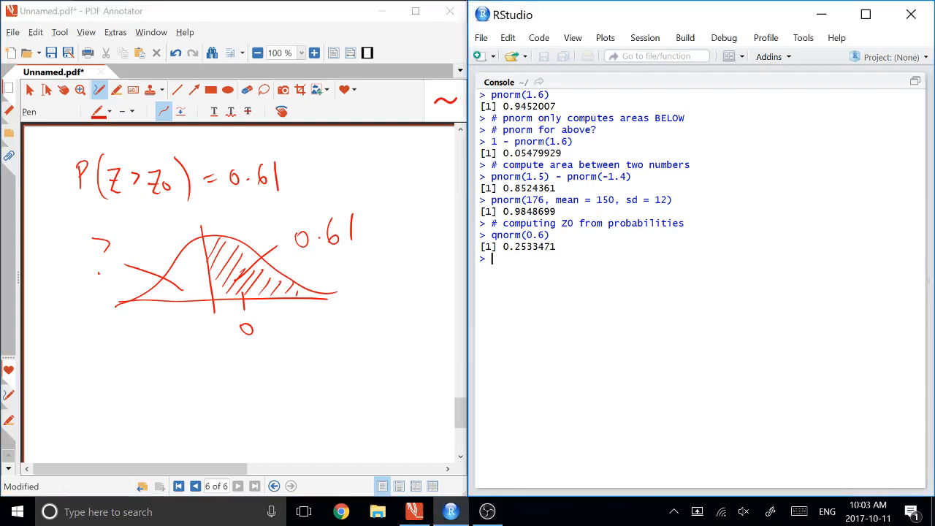
- Run qnorm(1-0.61), write -0.279 under the Z0 line, and start another curve below
{"action": "type", "text": "qnorm()"}
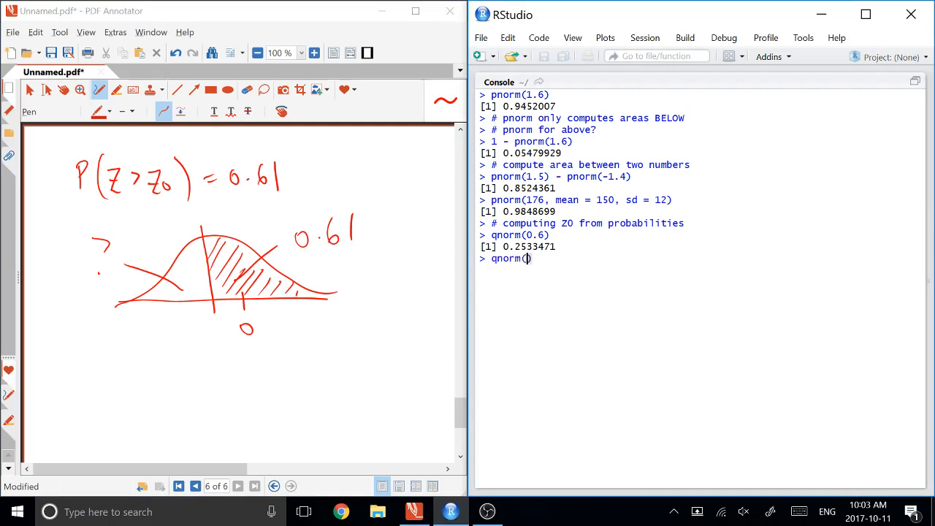
{"action": "type", "text": "1-0.61"}
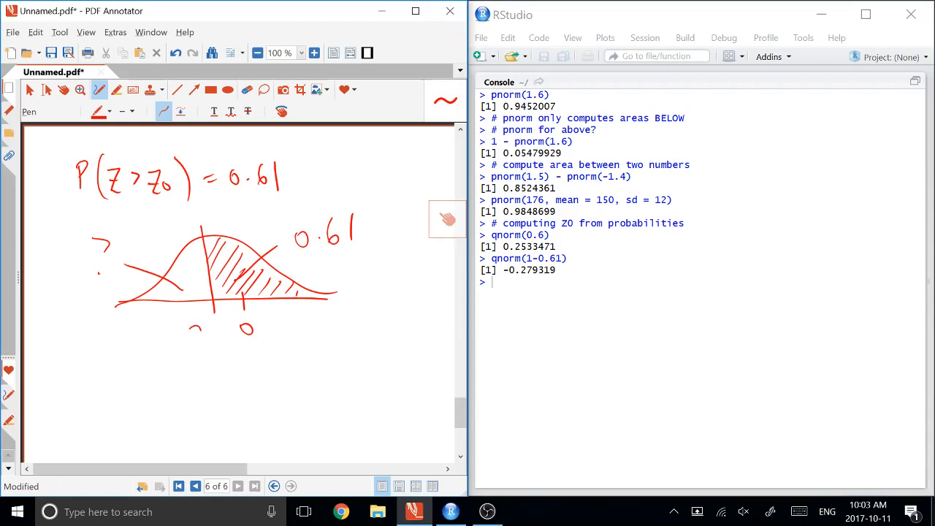
{"action": "left_click_drag", "start_coordinate": [191, 336], "coordinate": [225, 333]}
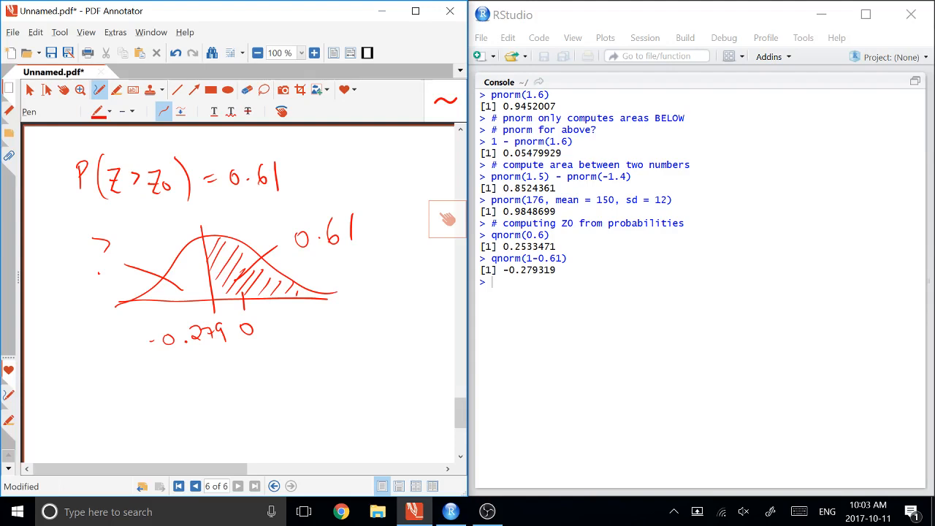
{"action": "scroll", "scroll_direction": "down", "scroll_amount": 3}
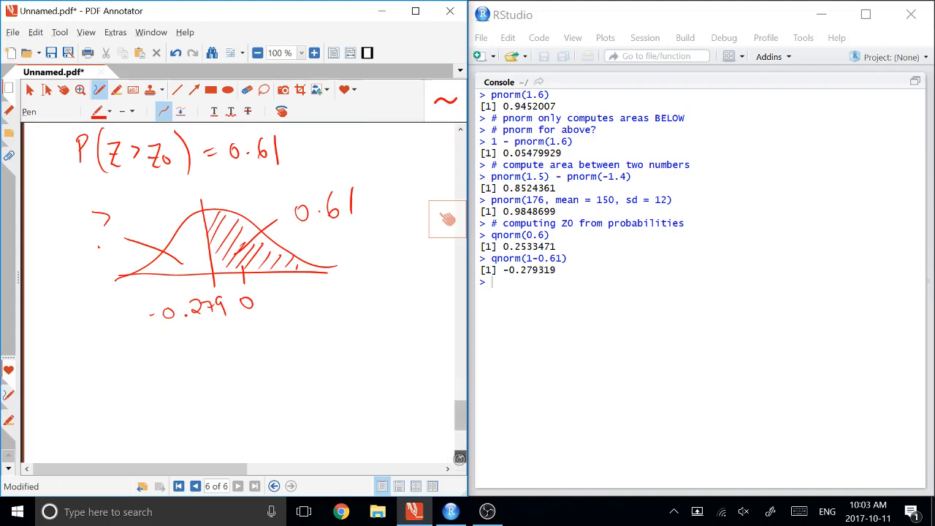
{"action": "left_click_drag", "start_coordinate": [135, 415], "coordinate": [327, 418]}
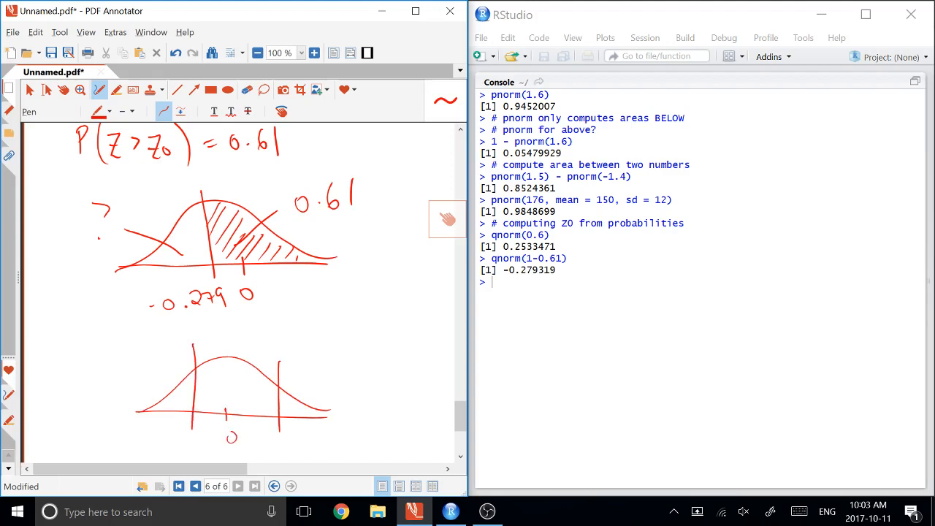
- Label the -Z0 and Z0 boundaries in red, hatch the middle, and write 0.3
{"action": "left_click_drag", "start_coordinate": [267, 439], "coordinate": [281, 453]}
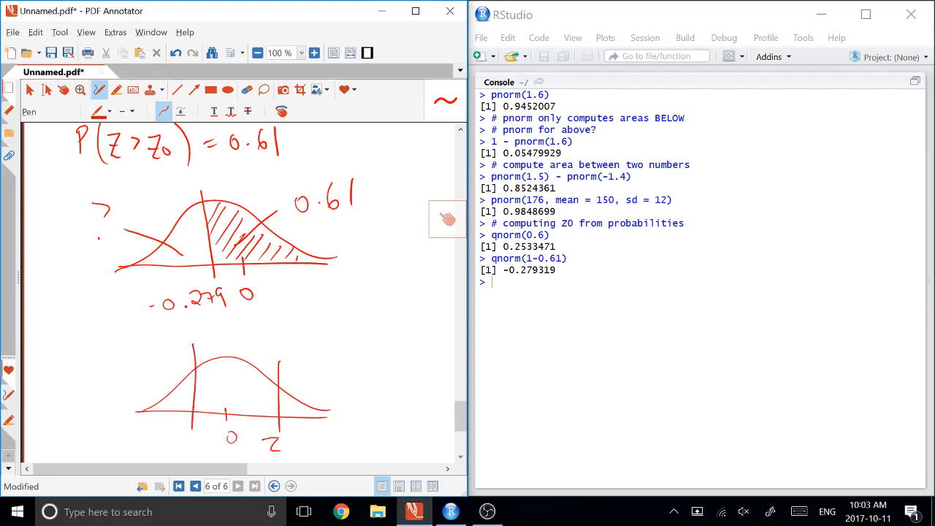
{"action": "left_click_drag", "start_coordinate": [176, 438], "coordinate": [292, 449]}
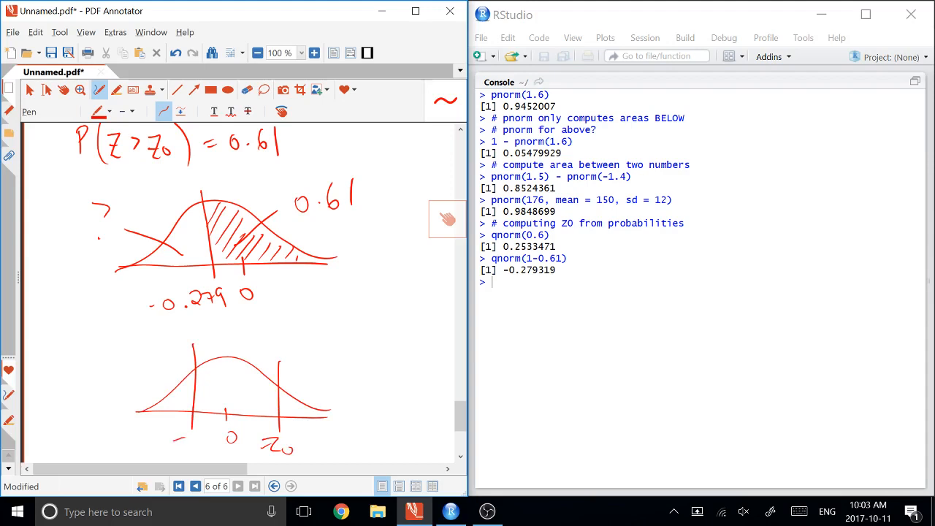
{"action": "left_click_drag", "start_coordinate": [186, 438], "coordinate": [219, 450]}
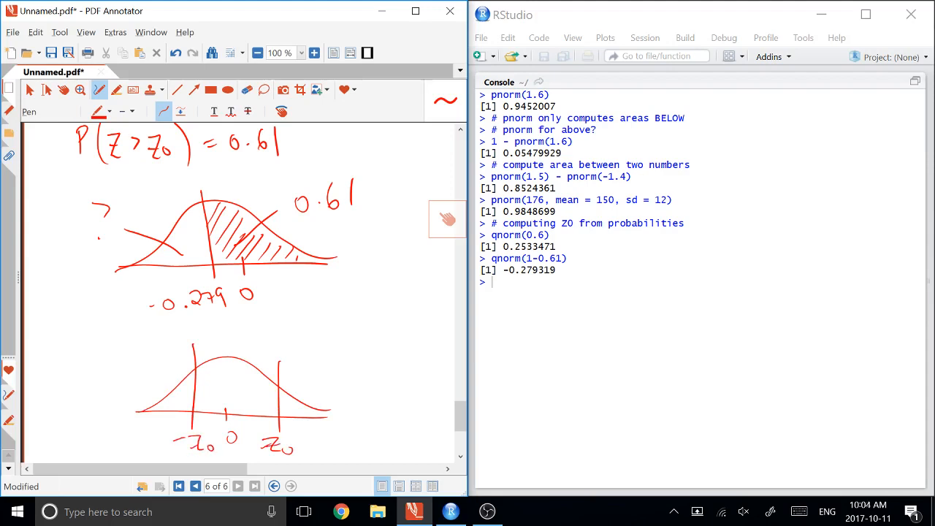
{"action": "left_click_drag", "start_coordinate": [204, 387], "coordinate": [263, 409]}
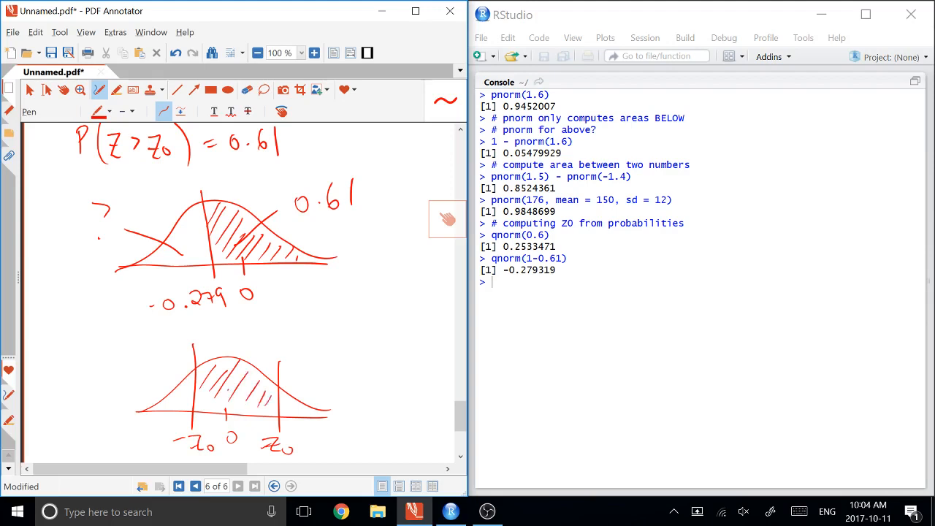
{"action": "left_click_drag", "start_coordinate": [234, 387], "coordinate": [287, 336]}
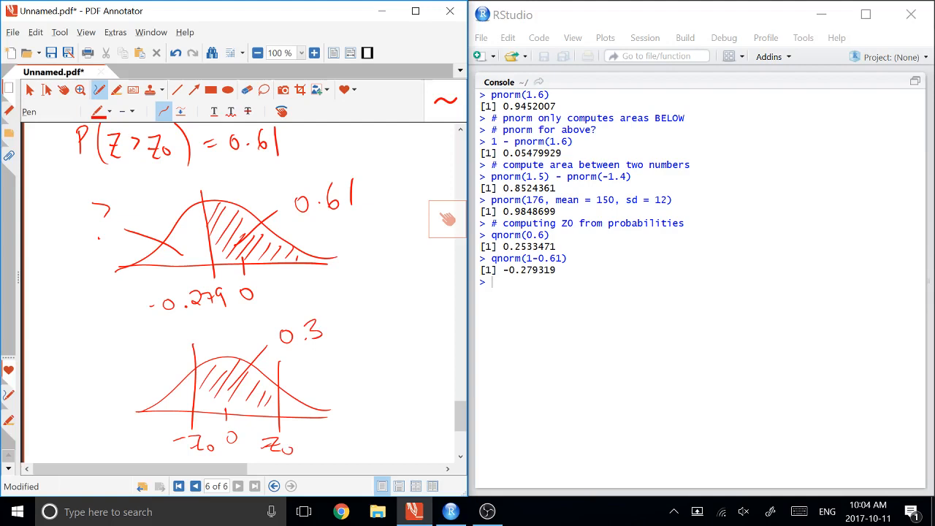
- Label the tails 0.7/2 and write 0.3 below Z0 in green, starting qnorm in the console
{"action": "left_click", "coordinate": [99, 111]}
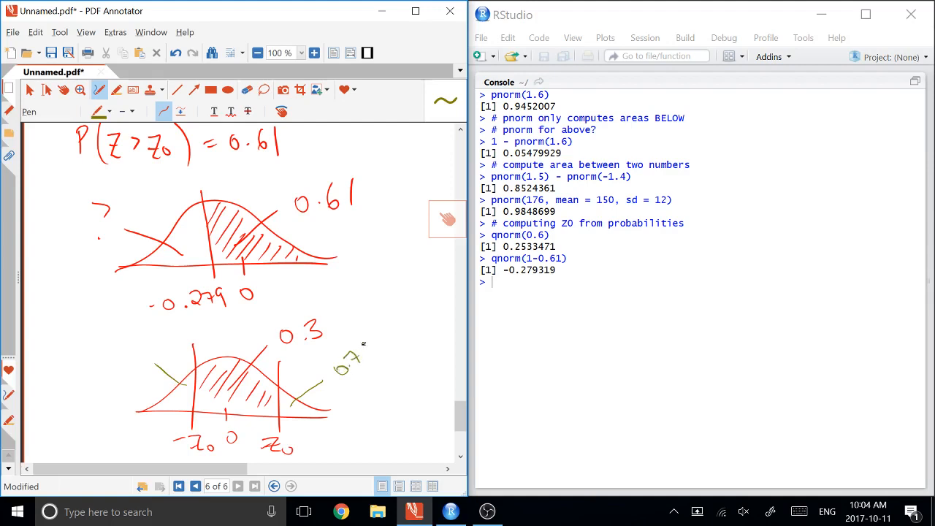
{"action": "left_click_drag", "start_coordinate": [361, 343], "coordinate": [387, 376]}
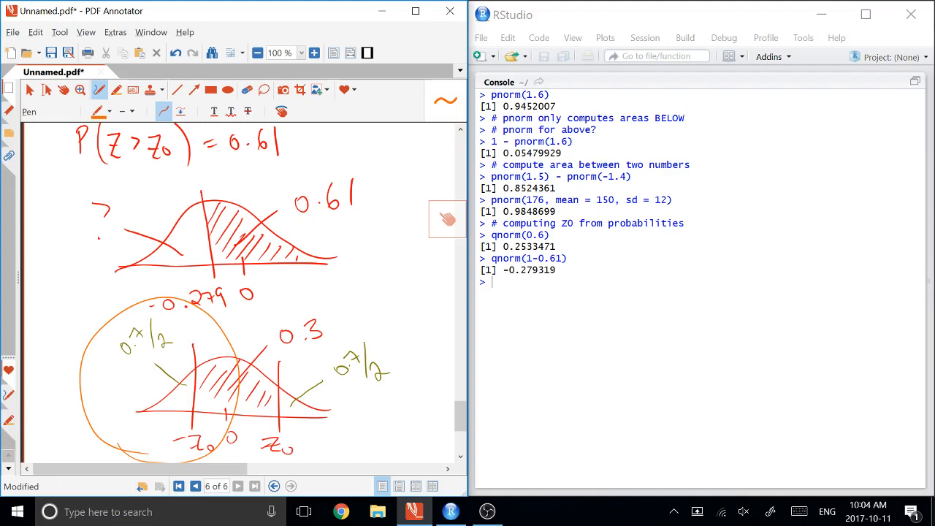
{"action": "type", "text": "qnorm"}
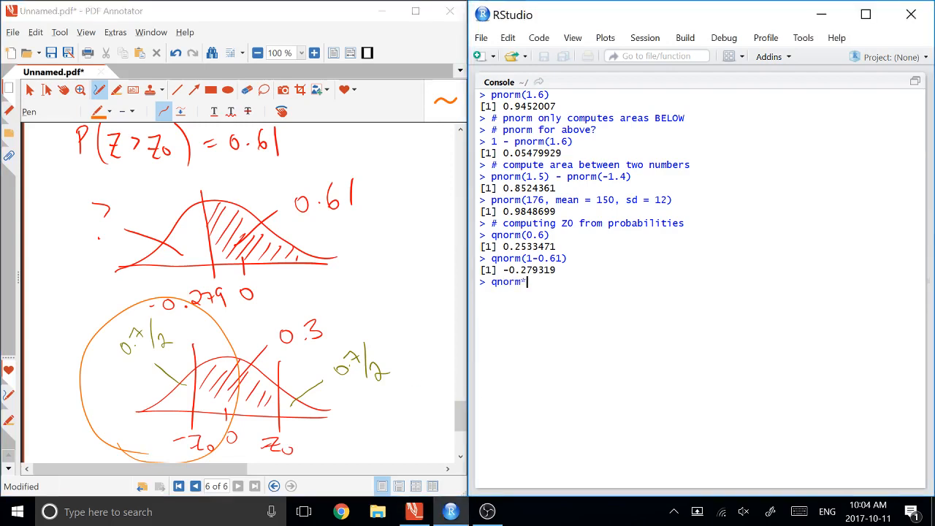
{"action": "key", "text": "Backspace"}
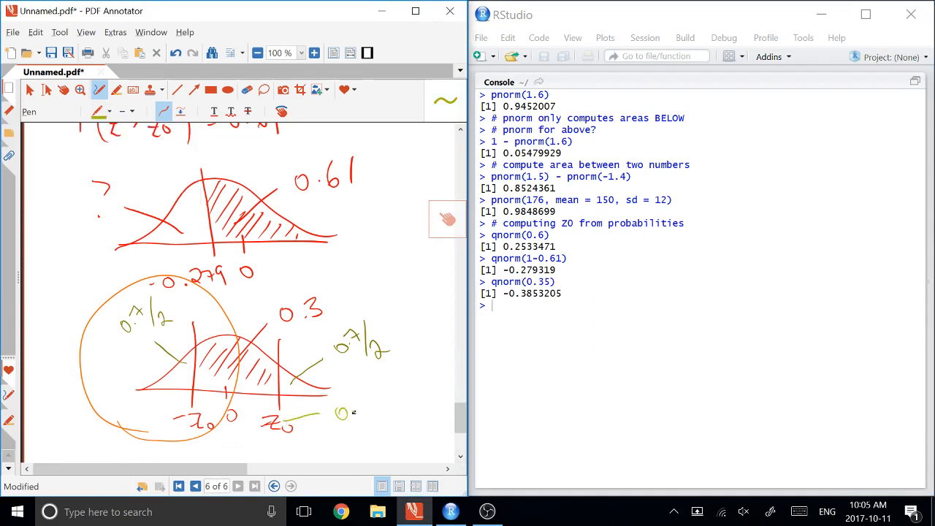
{"action": "left_click_drag", "start_coordinate": [343, 409], "coordinate": [365, 416]}
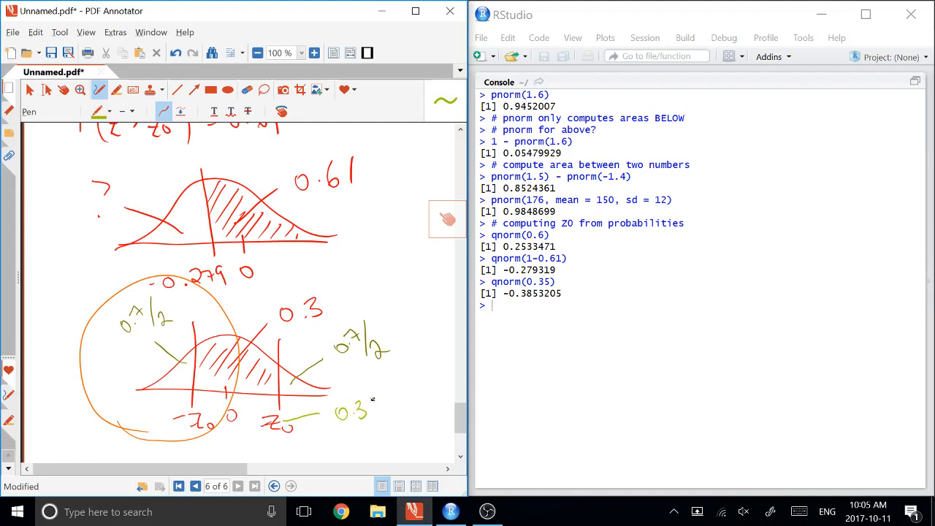